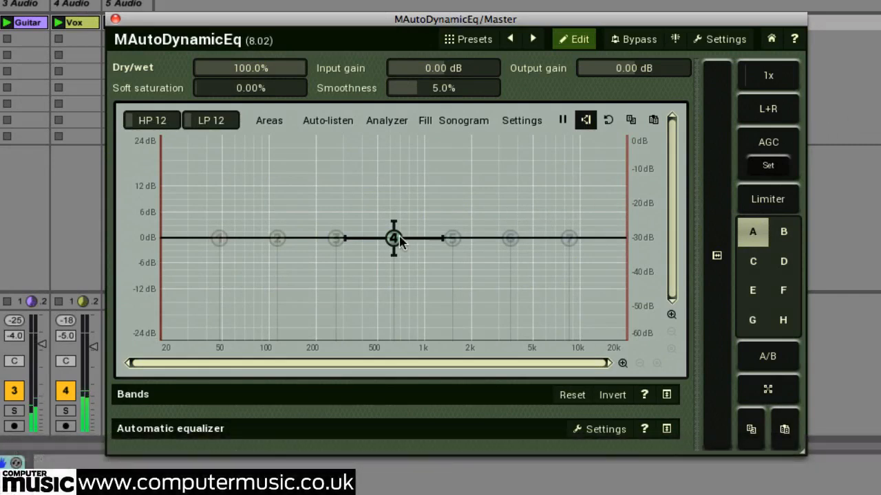
# Enable band 7 to boost the highs near 10 kHz and band 1 to boost the lows
pyautogui.click(569, 237)
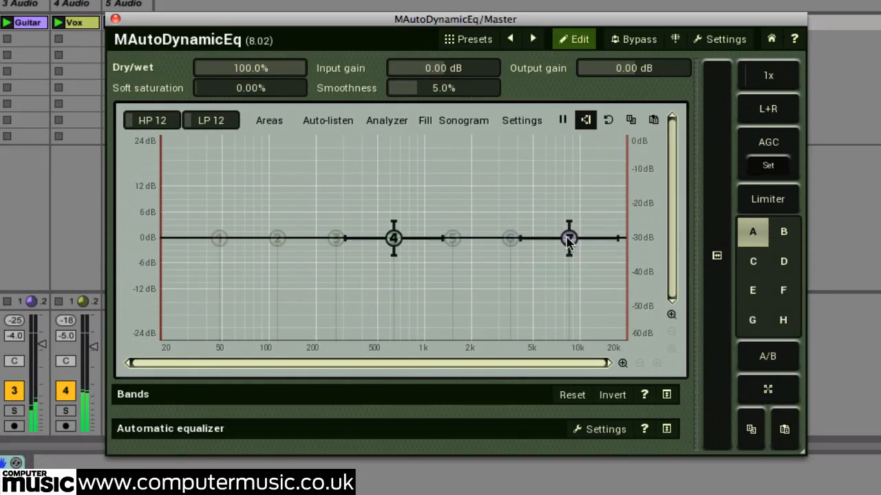
pyautogui.moveTo(568, 237); pyautogui.dragTo(573, 221)
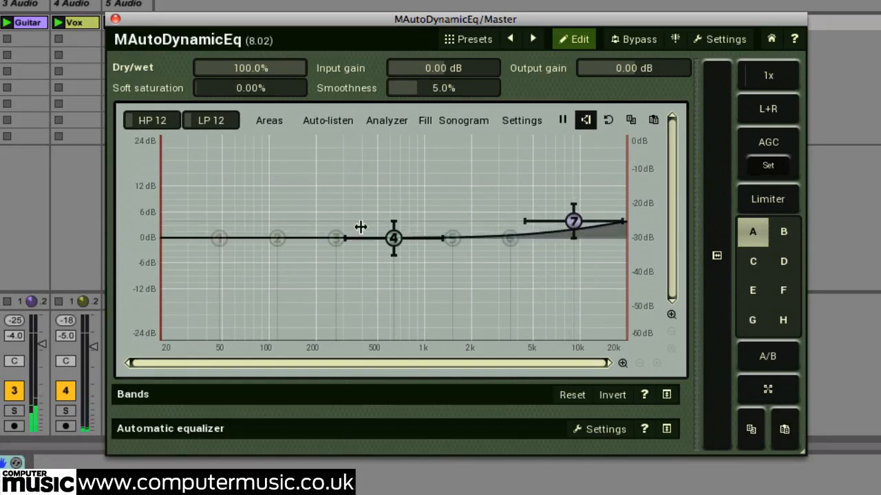
pyautogui.click(219, 238)
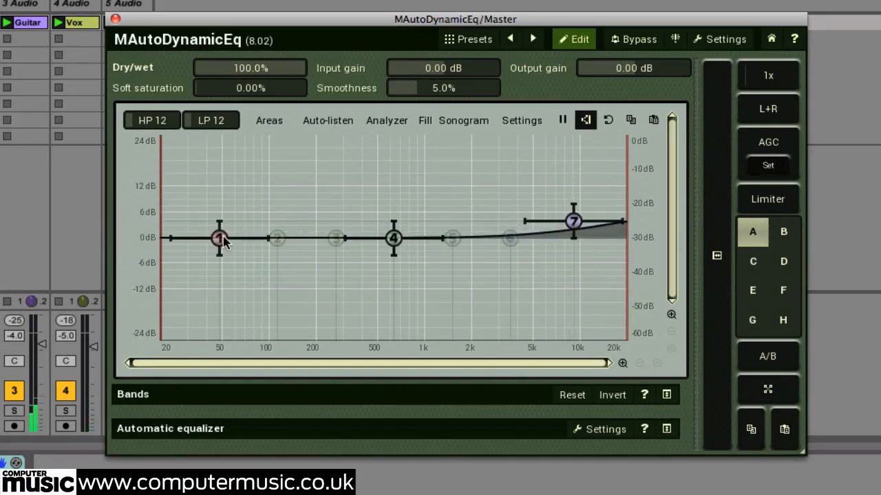
pyautogui.moveTo(218, 237); pyautogui.dragTo(241, 217)
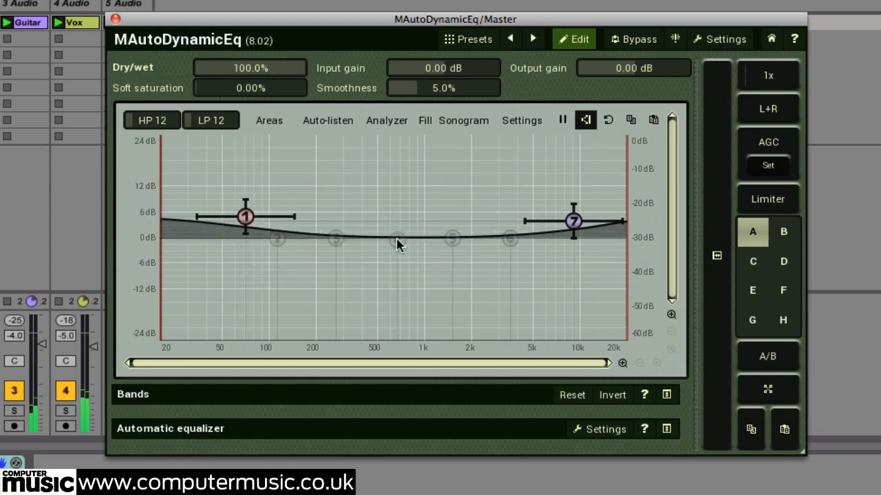
# Add a gentle band 4 midrange boost, reshape band 1, and cut a narrow band 5 dip
pyautogui.click(394, 241)
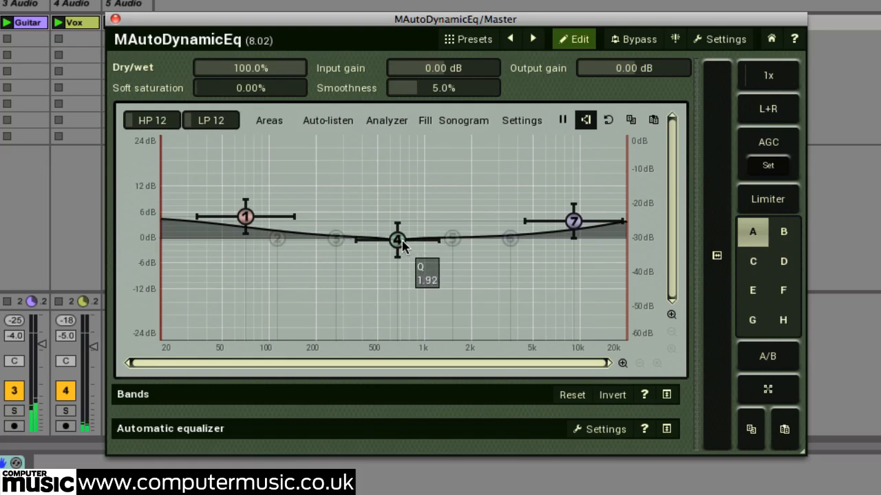
pyautogui.moveTo(398, 241); pyautogui.dragTo(404, 222)
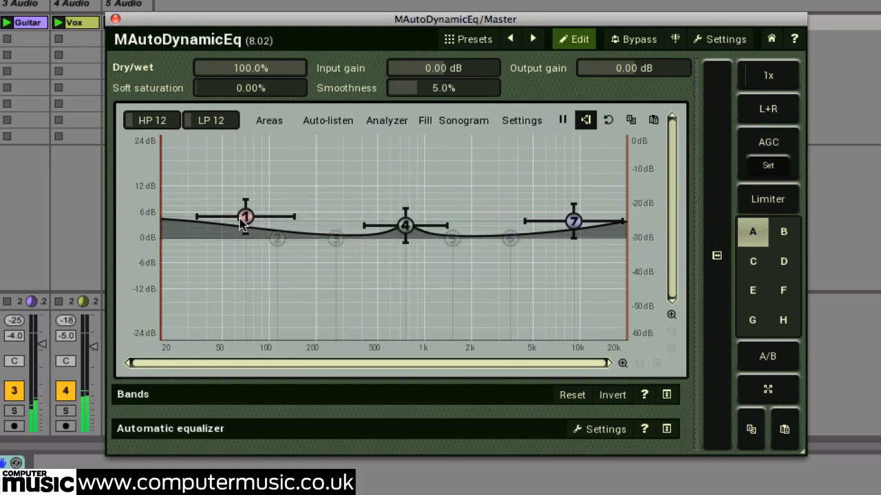
pyautogui.moveTo(246, 215); pyautogui.dragTo(250, 210)
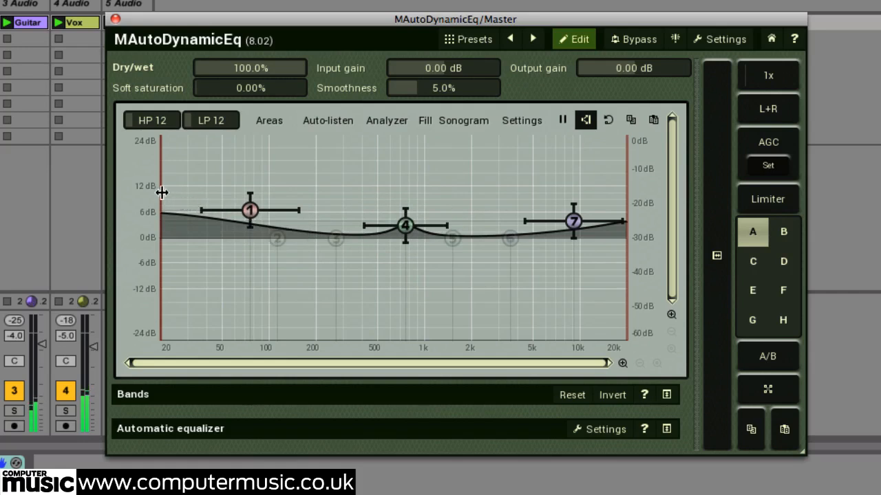
pyautogui.moveTo(250, 209); pyautogui.dragTo(249, 237)
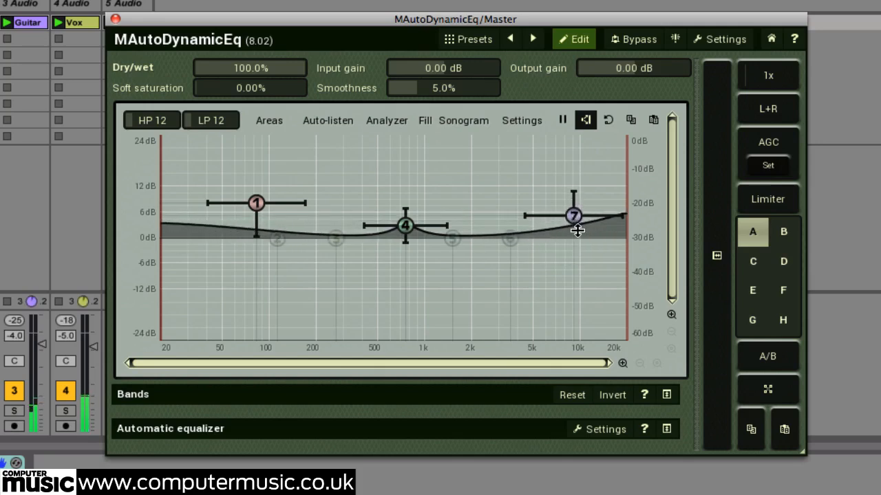
pyautogui.click(451, 240)
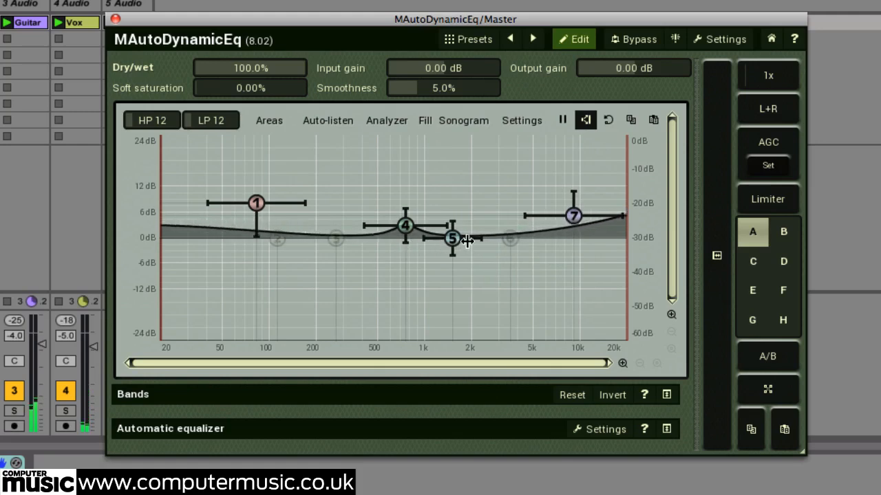
pyautogui.moveTo(451, 240); pyautogui.dragTo(499, 229)
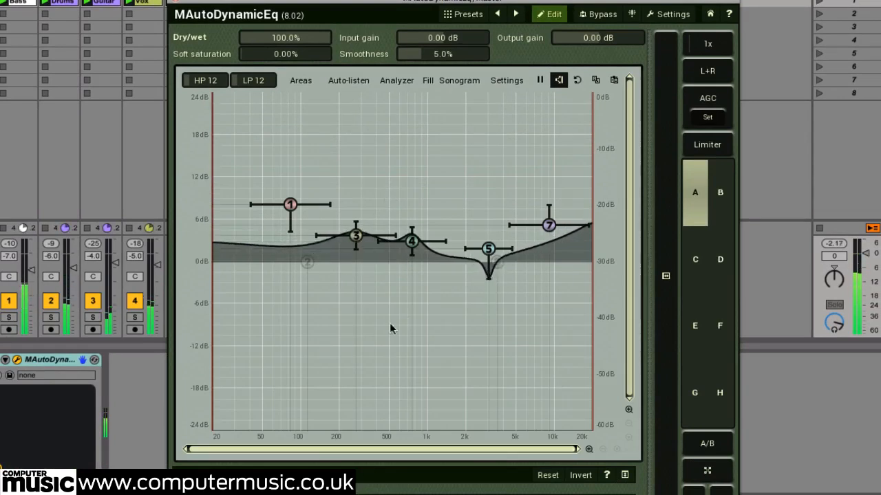
# Pull band 3 into a cut near 300 Hz and toggle channel mode to M and back to L+R
pyautogui.moveTo(356, 235); pyautogui.dragTo(357, 258)
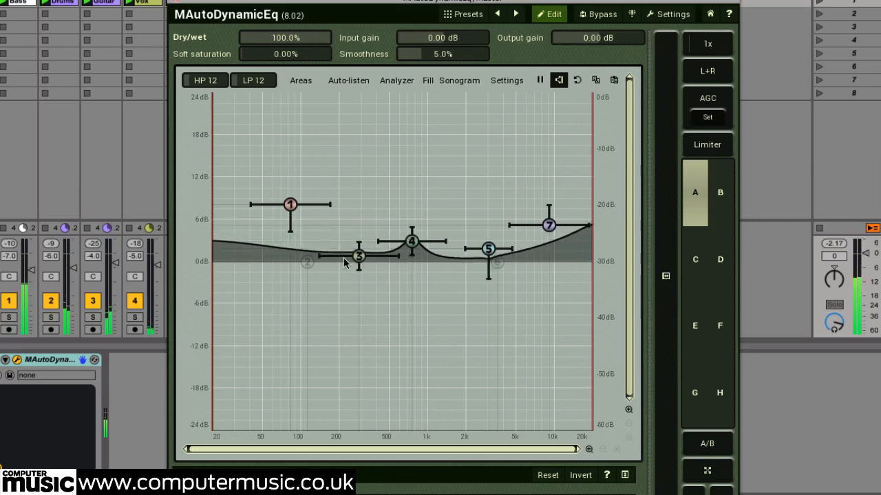
pyautogui.moveTo(358, 256); pyautogui.dragTo(357, 284)
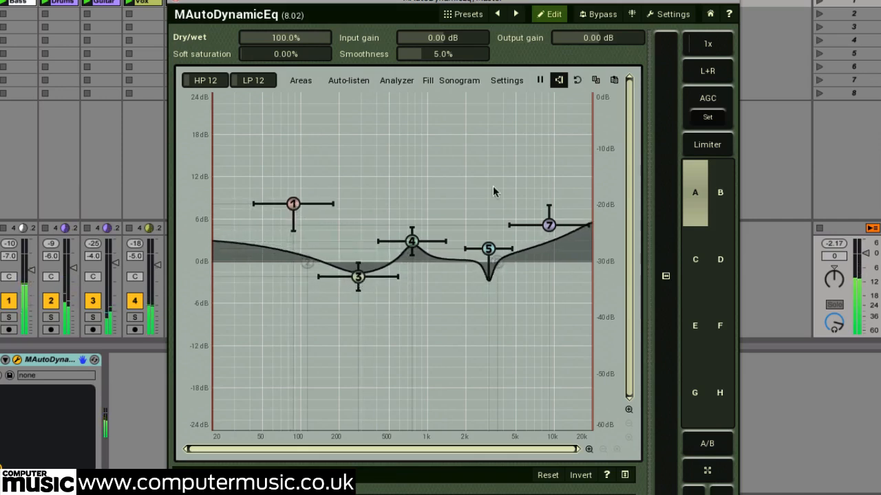
pyautogui.click(707, 70)
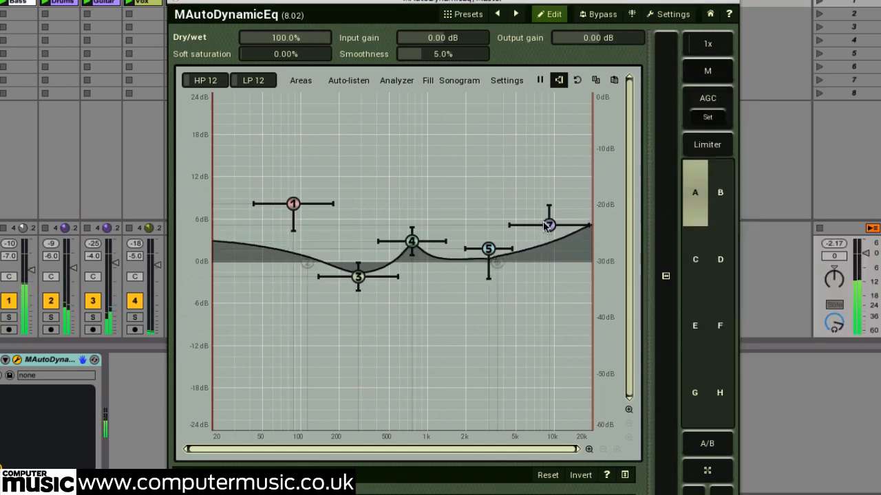
pyautogui.click(708, 70)
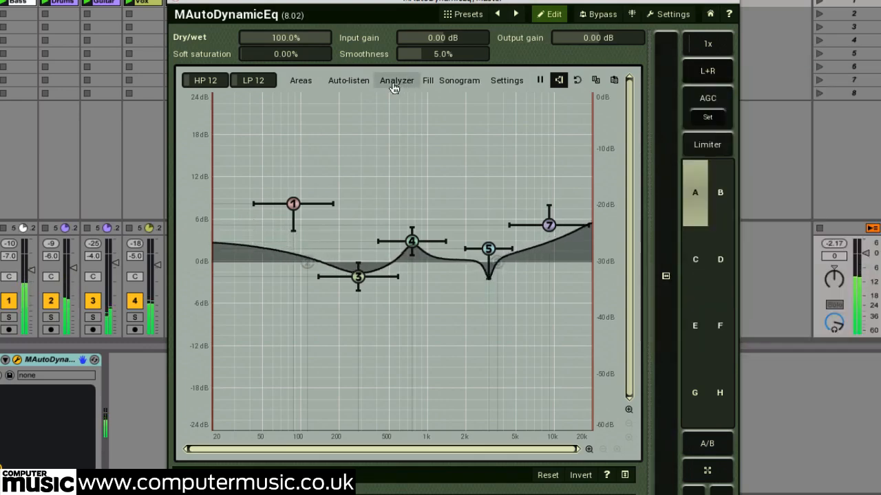
# Turn on the Analyzer, Fill and Sonogram display options behind the EQ curve
pyautogui.click(396, 81)
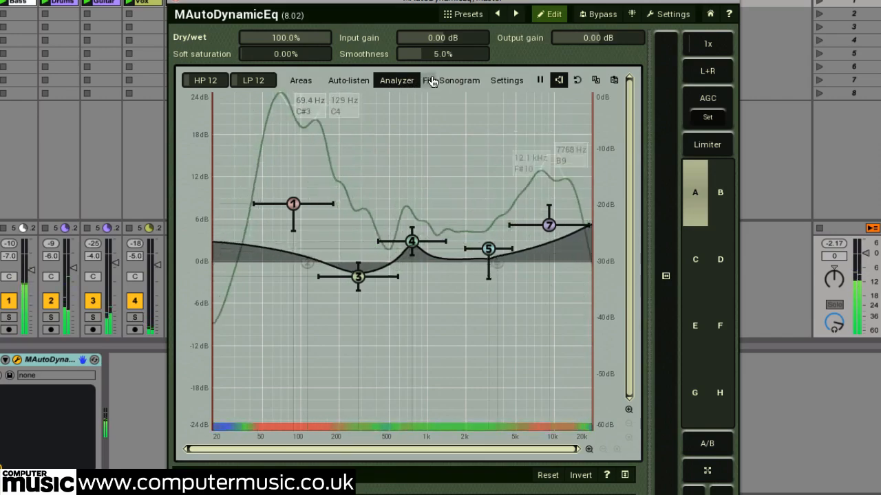
pyautogui.click(460, 80)
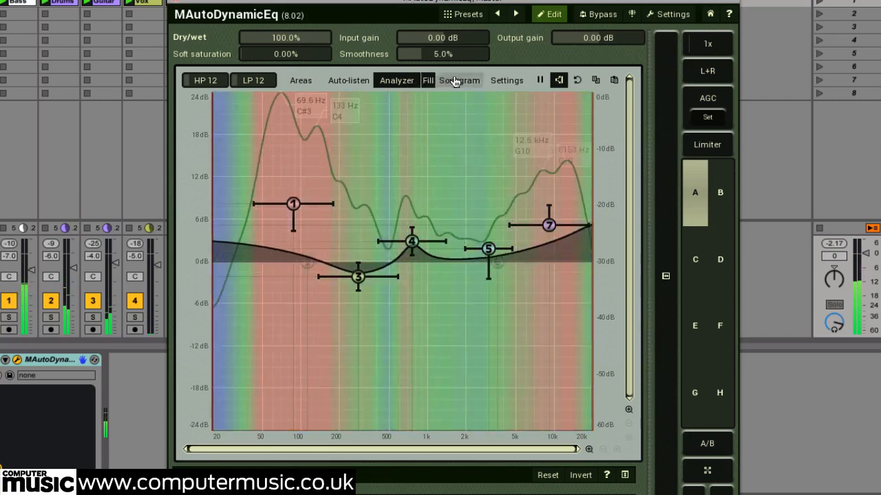
pyautogui.click(459, 80)
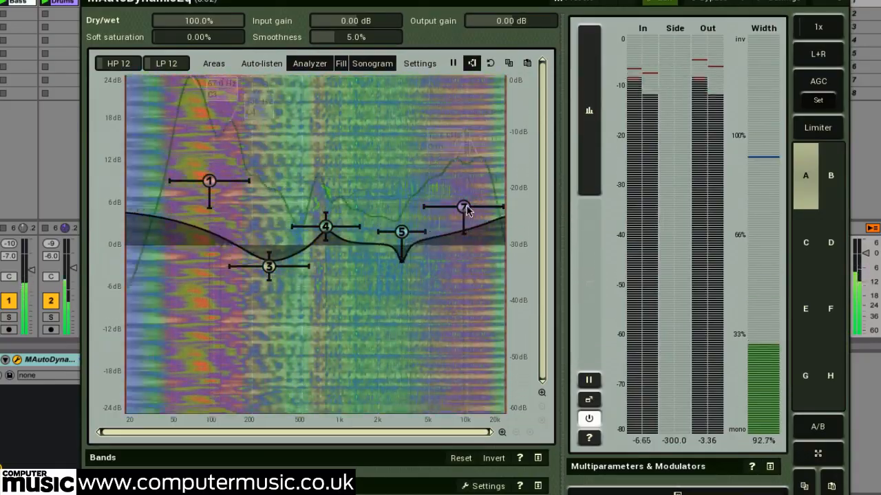
# Move band 7's boost to about +7 dB near 8 kHz, nudge band 3's cut, and widen band 4
pyautogui.moveTo(464, 208); pyautogui.dragTo(464, 199)
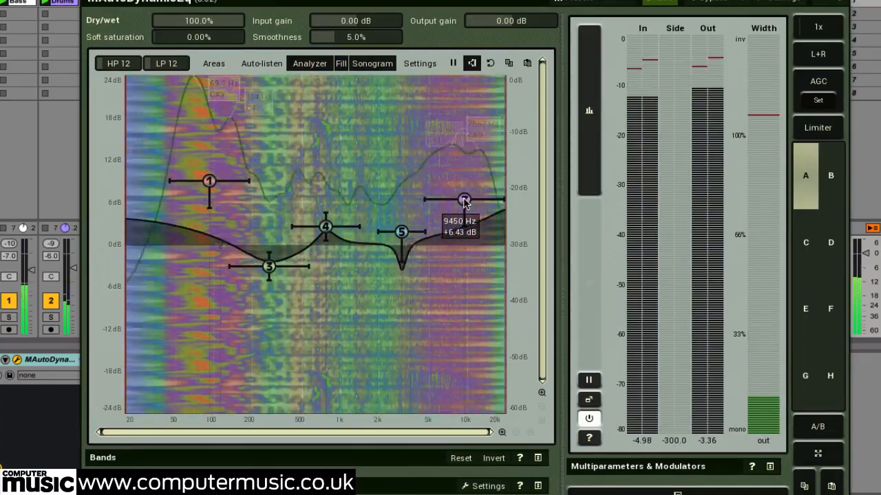
pyautogui.moveTo(464, 201); pyautogui.dragTo(459, 195)
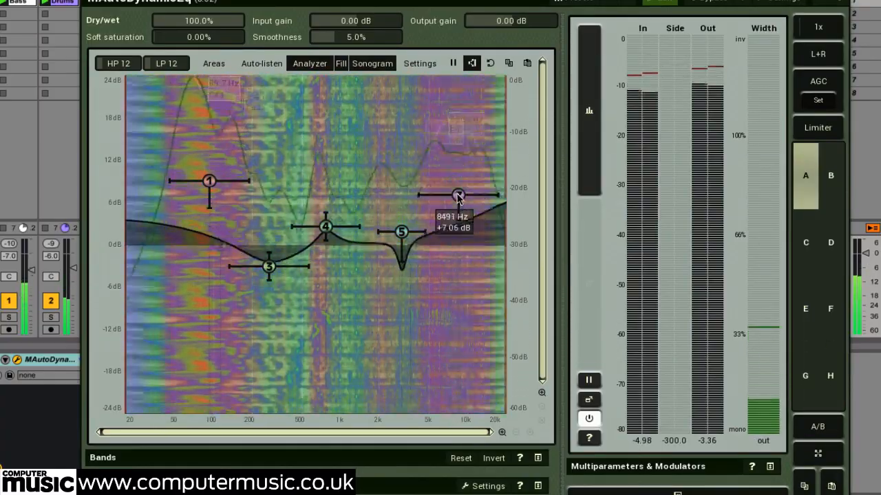
pyautogui.moveTo(459, 194); pyautogui.dragTo(456, 193)
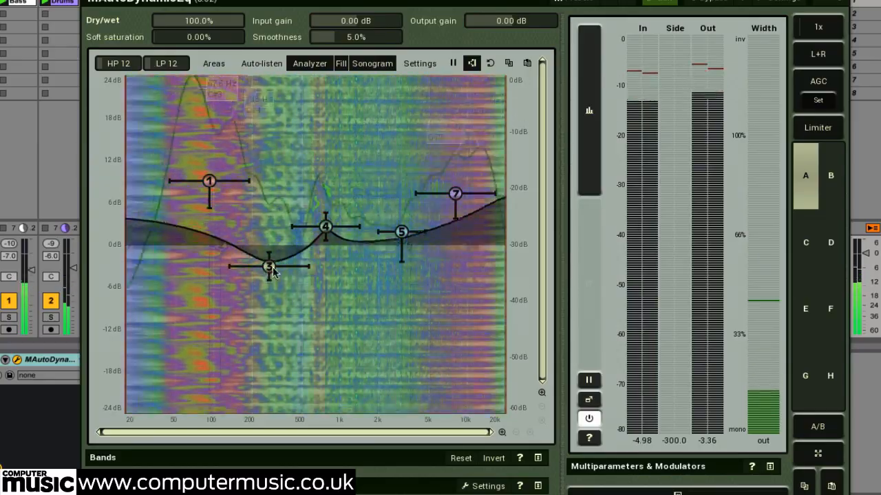
pyautogui.moveTo(325, 227); pyautogui.dragTo(325, 219)
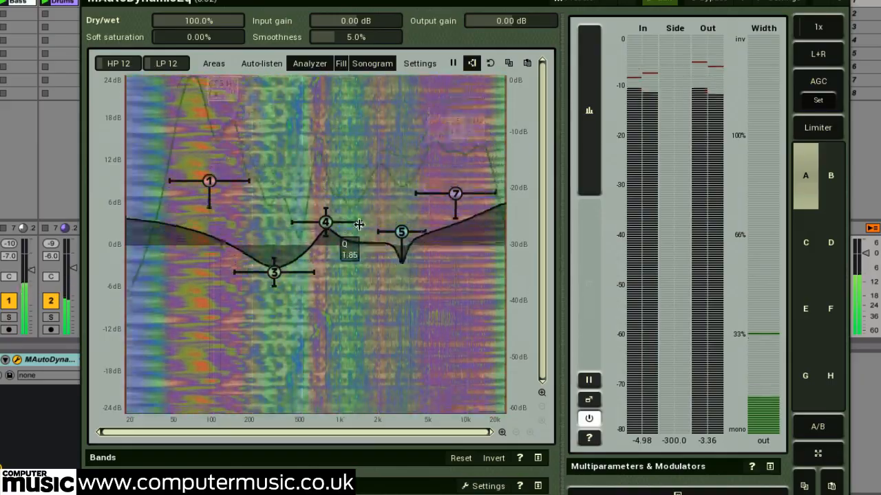
pyautogui.moveTo(324, 223); pyautogui.dragTo(338, 223)
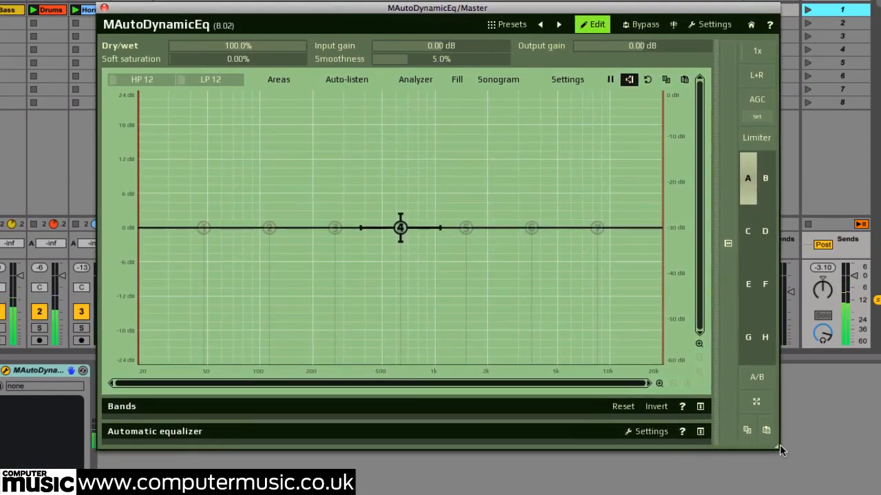
pyautogui.moveTo(776, 448)
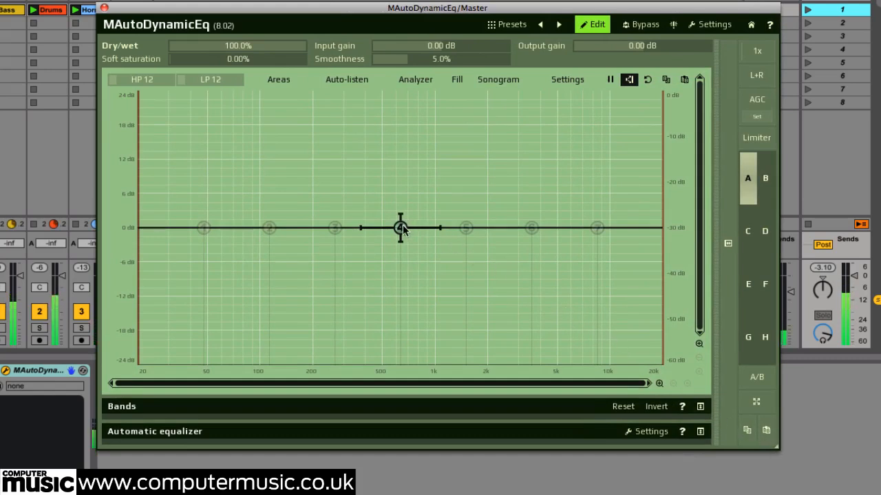
# Boost band 4 near 836 Hz and band 6 near 4.7 kHz, sweep the filter, and expand the Bands table
pyautogui.moveTo(400, 228); pyautogui.dragTo(405, 220)
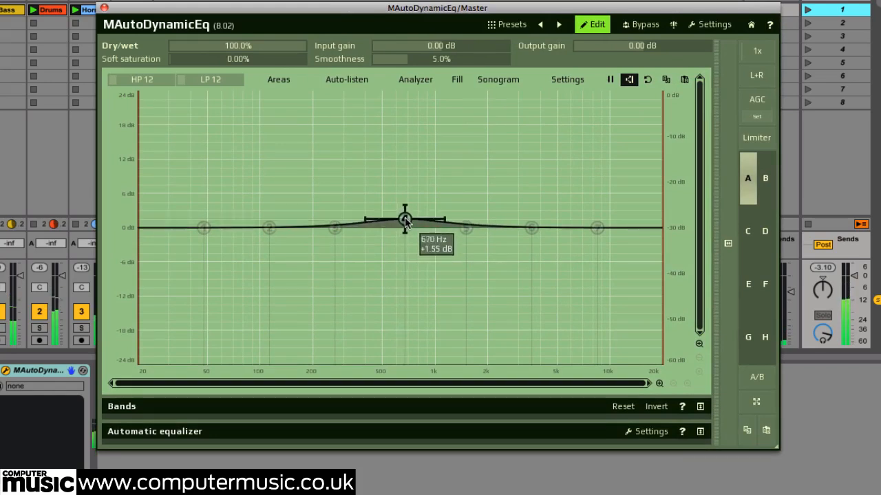
pyautogui.moveTo(404, 219); pyautogui.dragTo(422, 207)
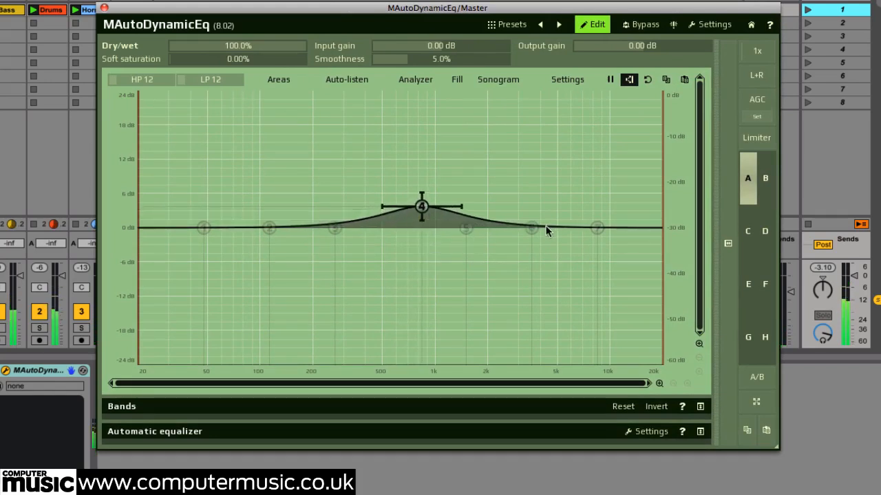
pyautogui.moveTo(531, 229); pyautogui.dragTo(547, 207)
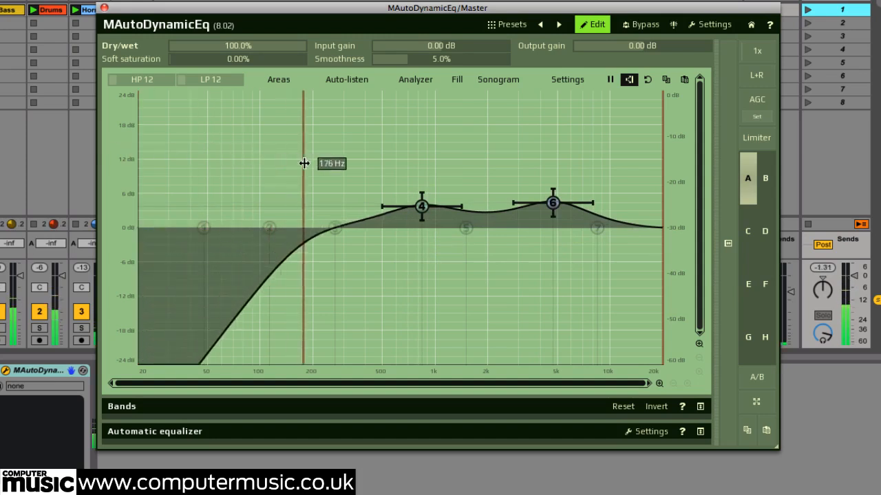
pyautogui.moveTo(304, 164); pyautogui.dragTo(137, 173)
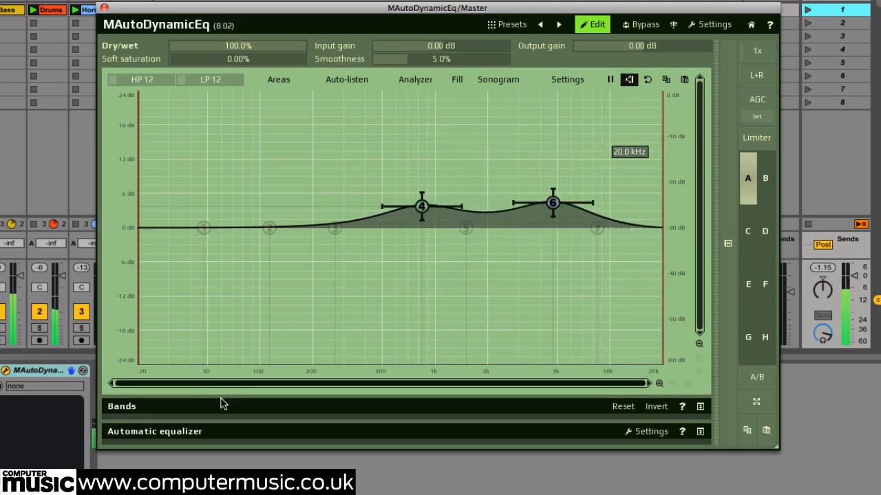
pyautogui.click(128, 407)
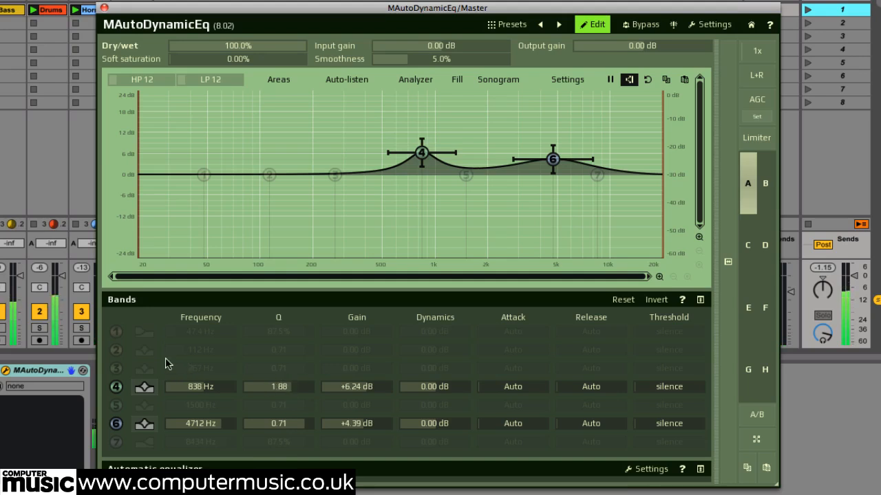
# Set band 3's Gain at 267 Hz to a small negative cut in the Bands table
pyautogui.click(333, 174)
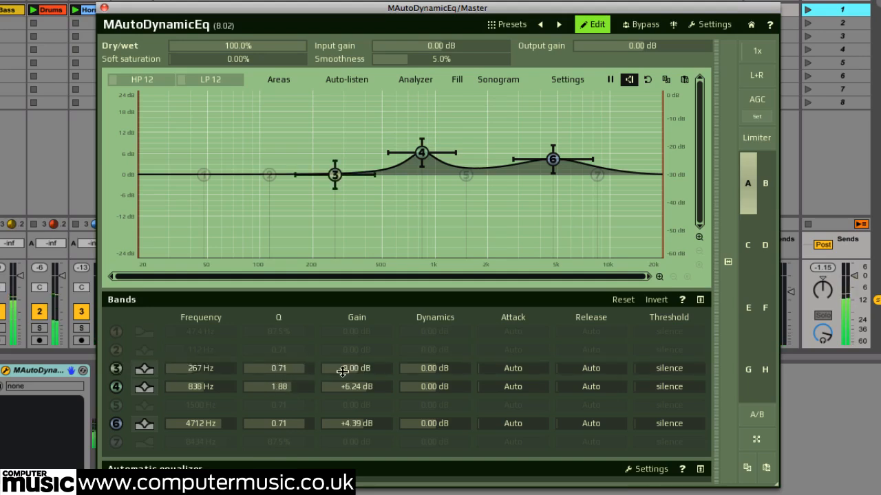
pyautogui.moveTo(334, 174); pyautogui.dragTo(334, 139)
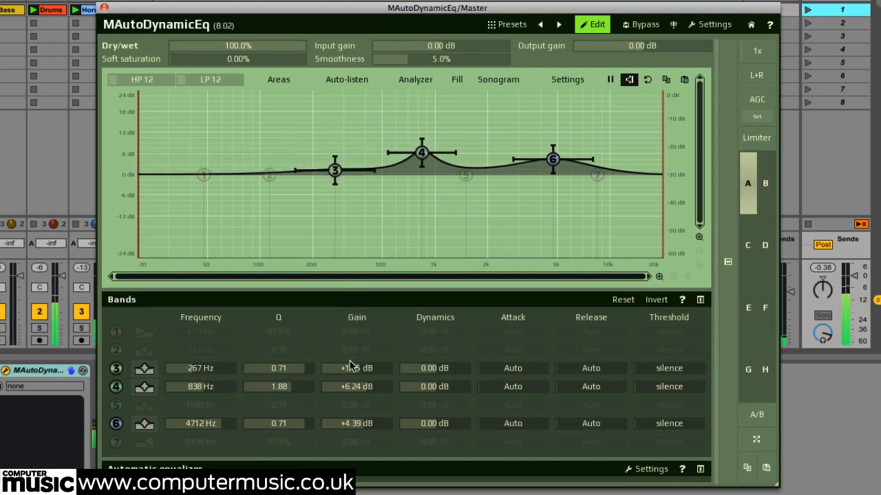
pyautogui.moveTo(333, 170); pyautogui.dragTo(334, 180)
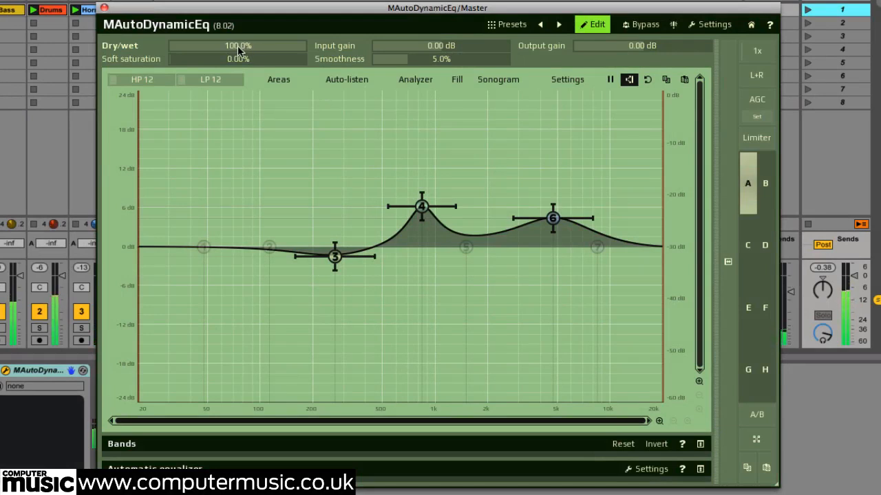
# Try wet mix at 59% and 78%, boost band 4, and cut band 3 to about −10 dB
pyautogui.moveTo(237, 46); pyautogui.dragTo(237, 45)
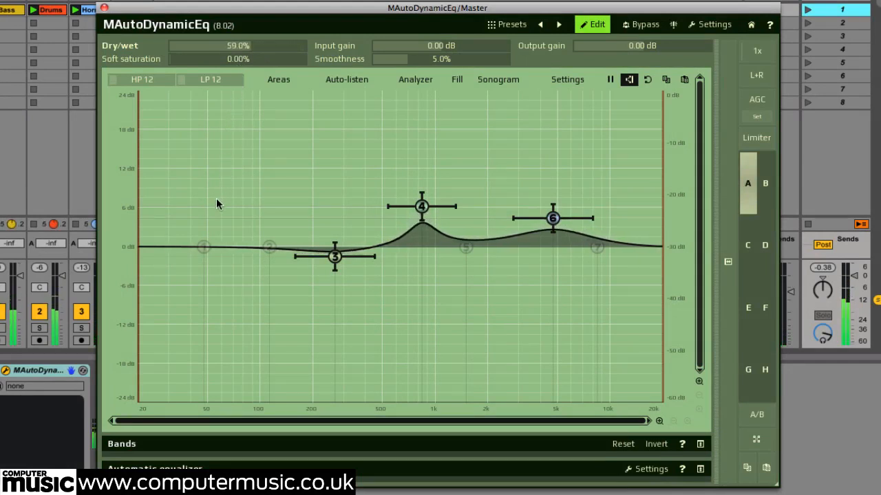
pyautogui.moveTo(237, 46); pyautogui.dragTo(248, 46)
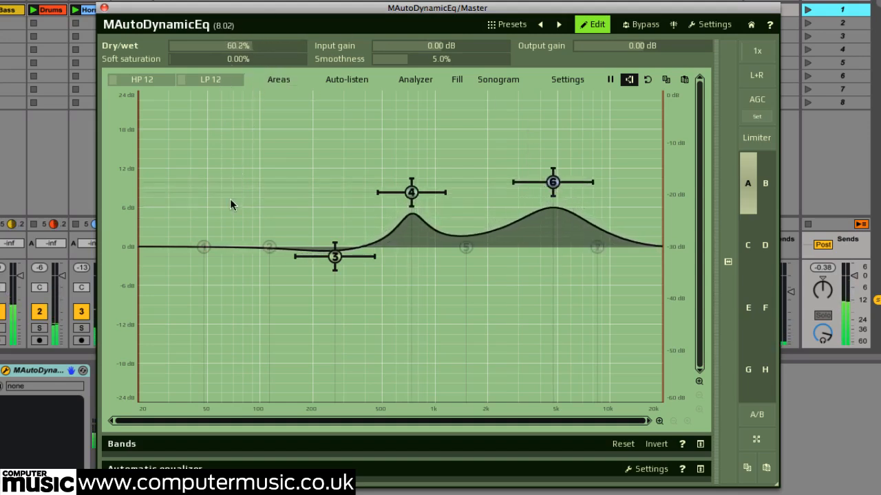
pyautogui.moveTo(238, 45); pyautogui.dragTo(186, 45)
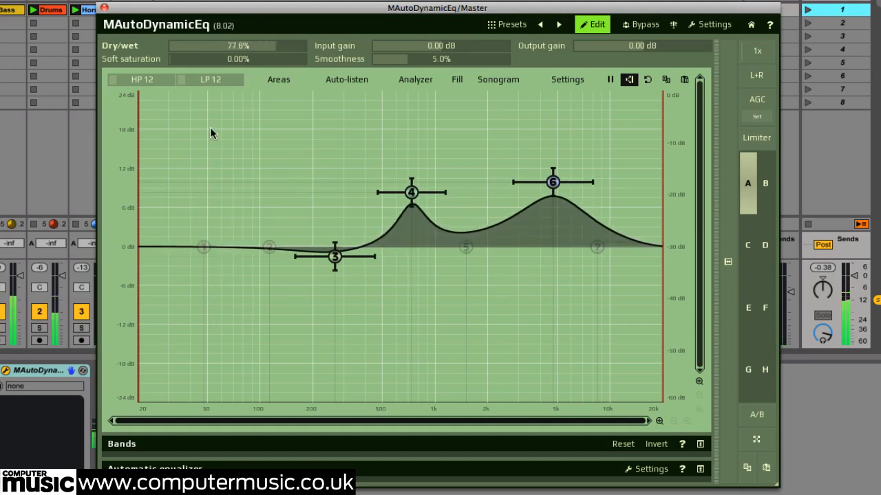
pyautogui.moveTo(334, 257); pyautogui.dragTo(330, 318)
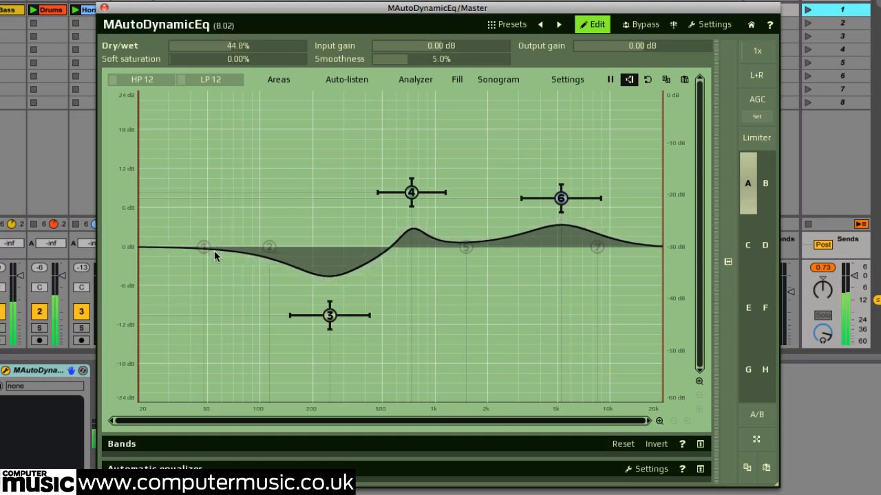
# Sweep the Dry/wet mix between fully dry and fully wet, settling near 96%
pyautogui.moveTo(237, 46); pyautogui.dragTo(193, 45)
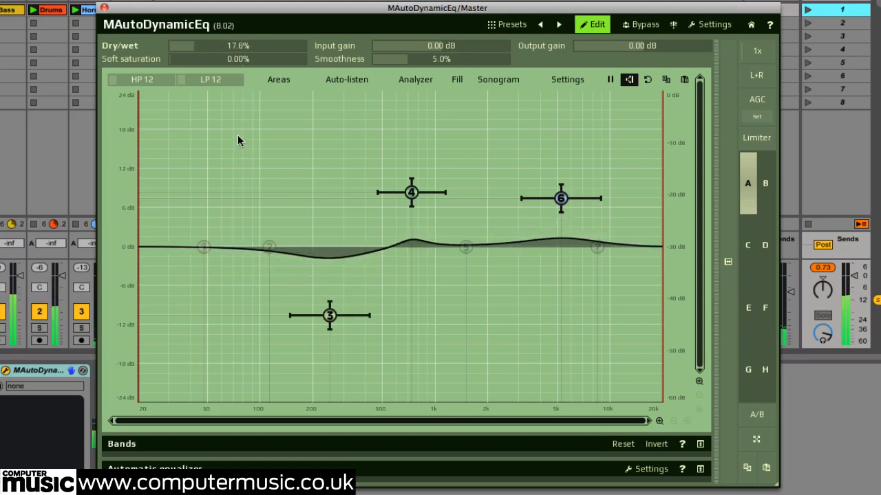
pyautogui.moveTo(172, 45); pyautogui.dragTo(206, 45)
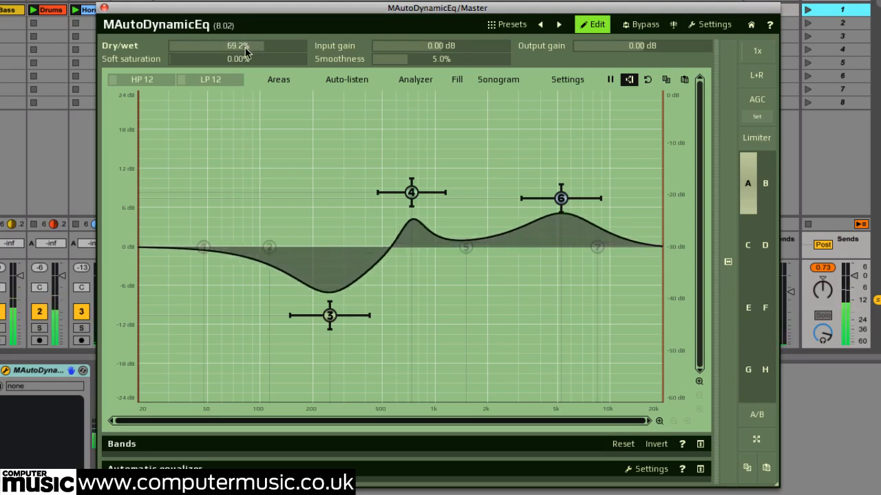
pyautogui.moveTo(246, 45); pyautogui.dragTo(303, 45)
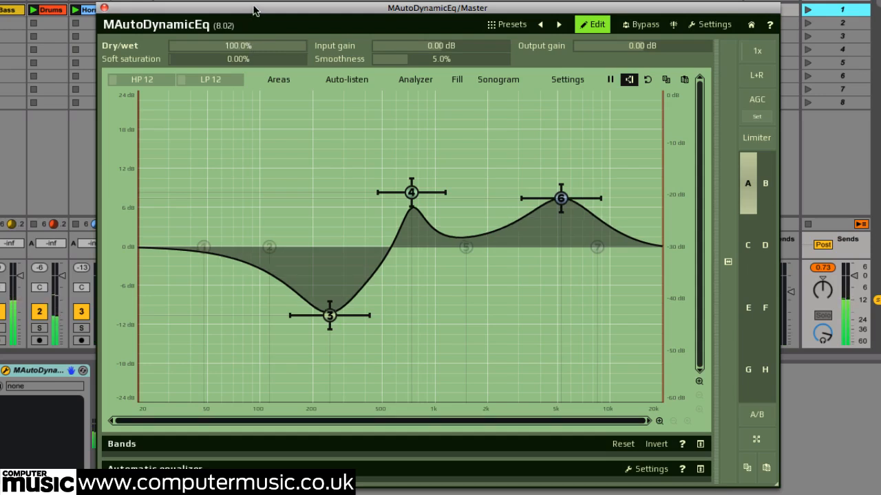
pyautogui.moveTo(237, 52); pyautogui.dragTo(165, 52)
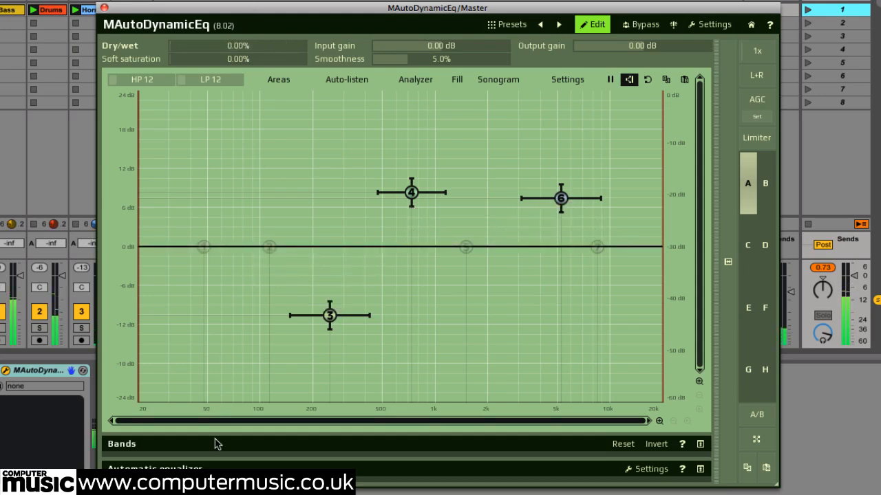
pyautogui.moveTo(110, 51); pyautogui.dragTo(206, 51)
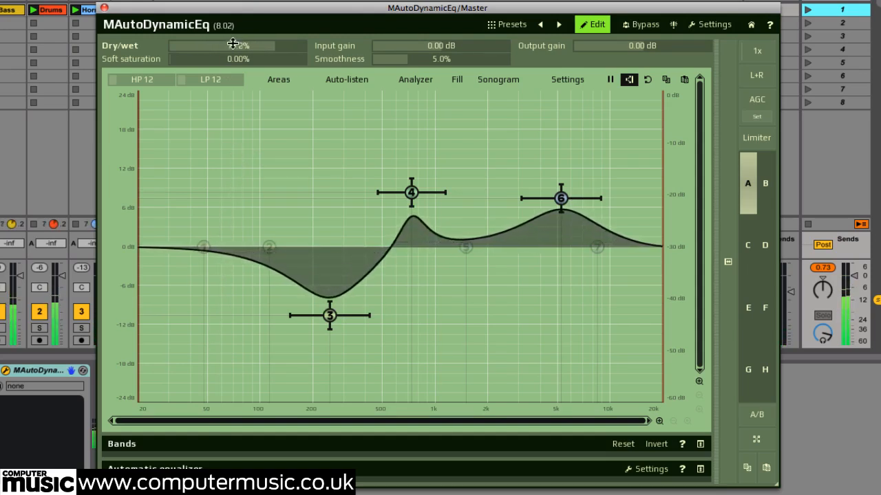
pyautogui.moveTo(232, 45); pyautogui.dragTo(289, 46)
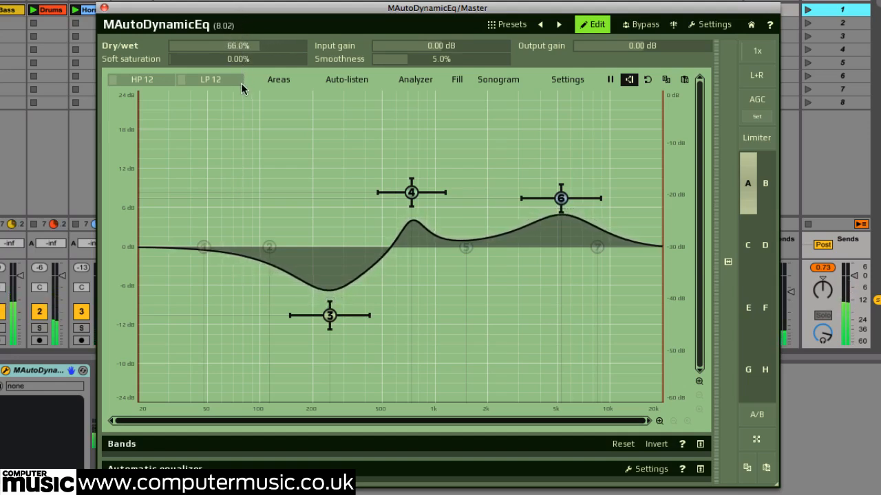
pyautogui.moveTo(207, 45); pyautogui.dragTo(268, 46)
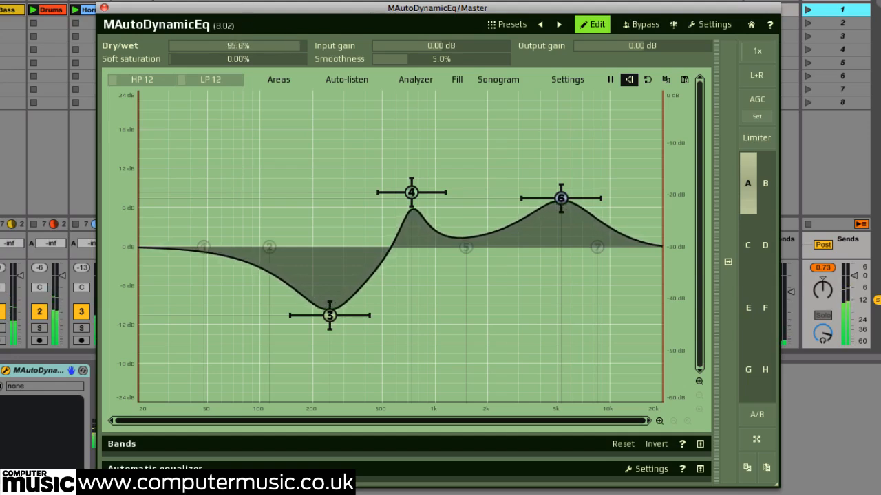
# Ease band 3's cut to about −5 dB and trim the band 6 and band 4 boosts
pyautogui.moveTo(328, 316); pyautogui.dragTo(329, 291)
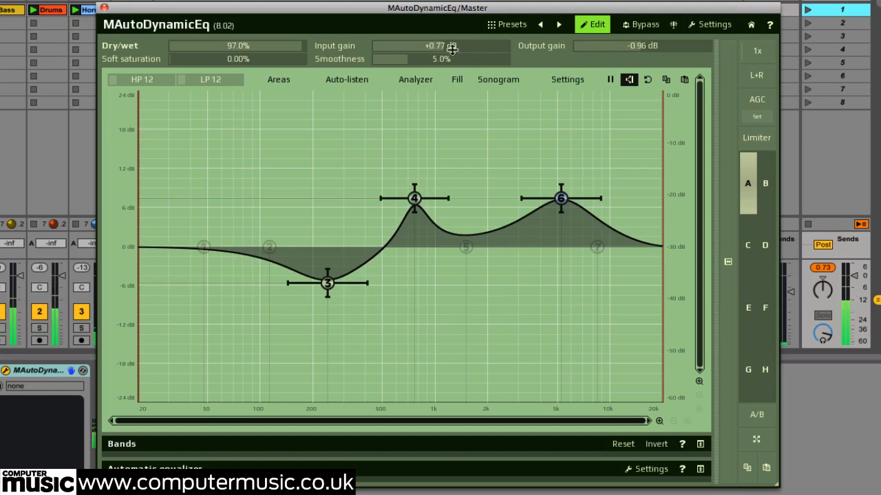
pyautogui.moveTo(560, 198); pyautogui.dragTo(564, 212)
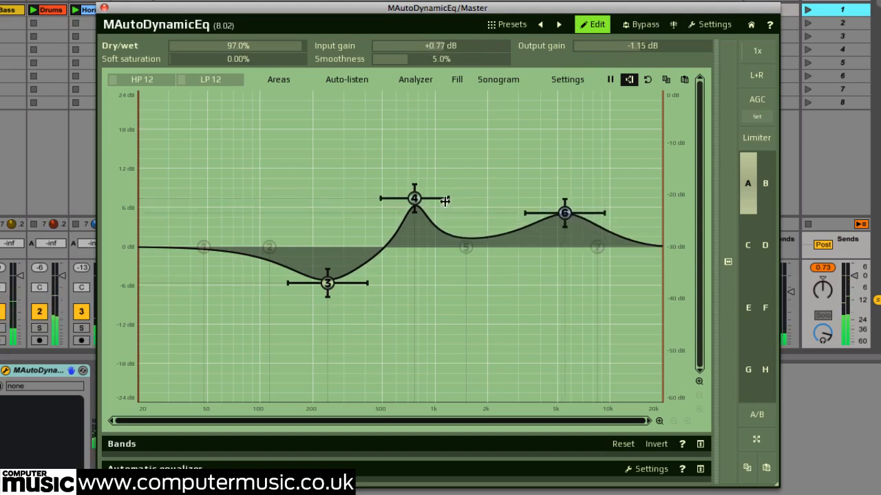
pyautogui.moveTo(414, 199); pyautogui.dragTo(420, 209)
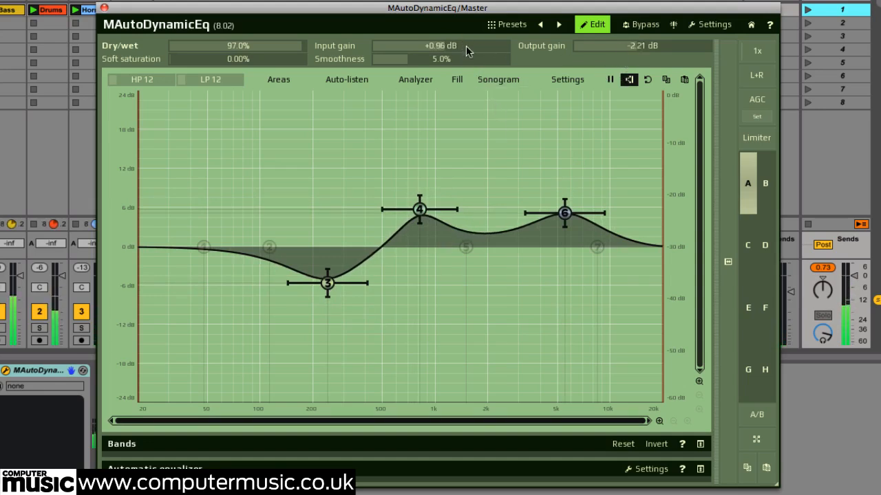
# Set input gain to +1.73 dB and soft saturation to about 65%, lowering band 4 further
pyautogui.moveTo(564, 212); pyautogui.dragTo(572, 203)
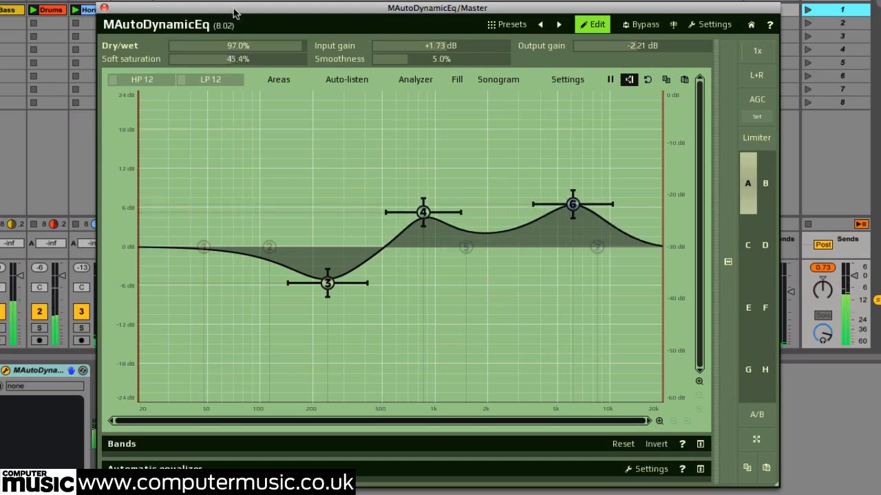
pyautogui.moveTo(237, 58); pyautogui.dragTo(251, 58)
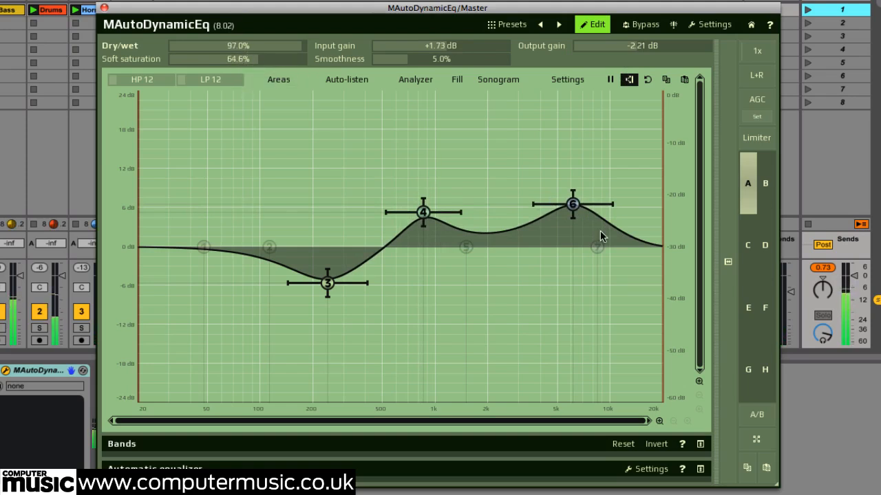
pyautogui.moveTo(423, 212); pyautogui.dragTo(421, 228)
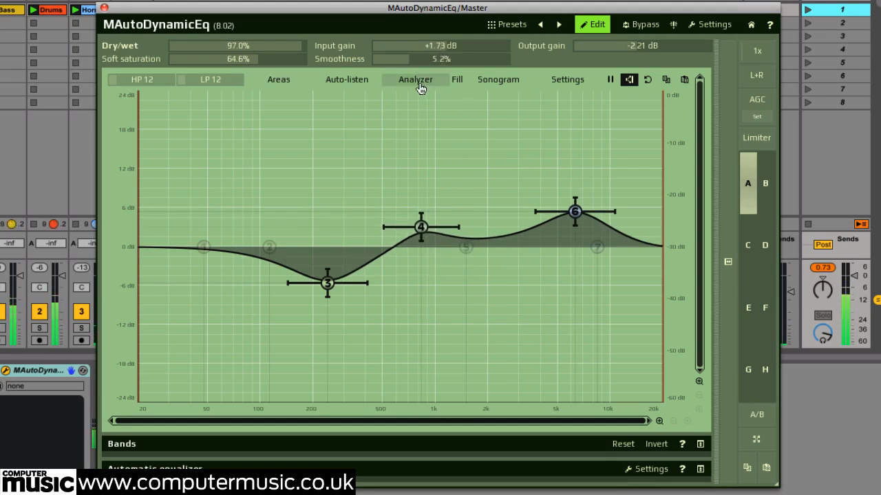
# Turn on the Analyzer in the graph toolbar
pyautogui.click(417, 80)
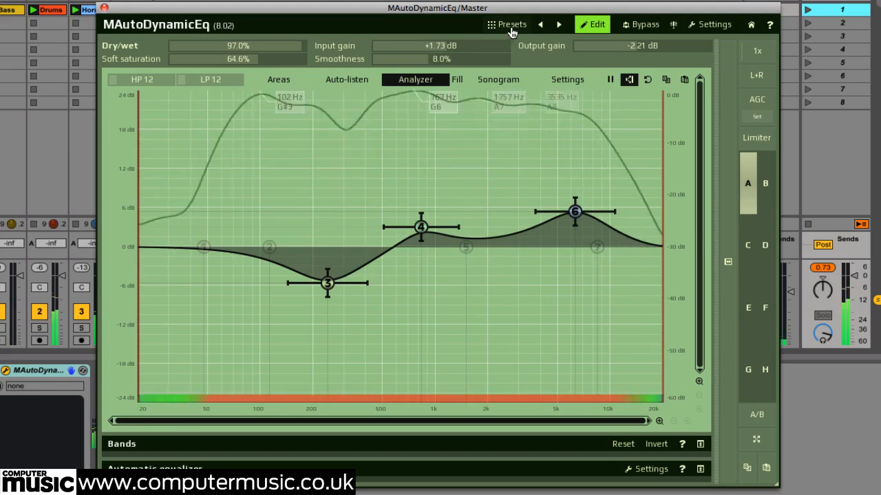
# Load the Telefon preset from the Default folder, then step to the next preset
pyautogui.click(509, 24)
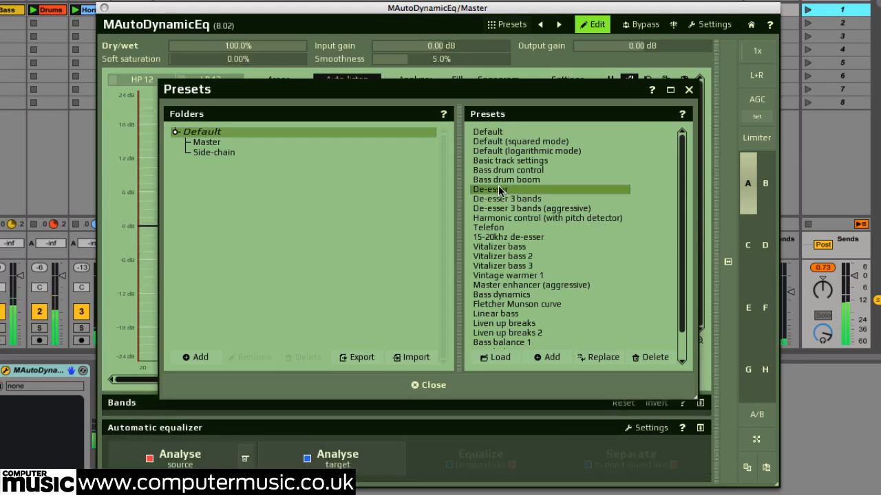
pyautogui.moveTo(504, 231)
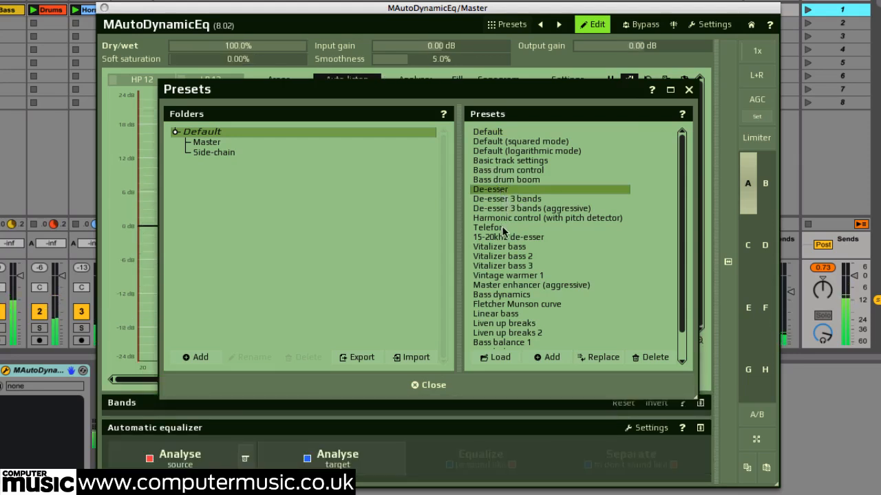
pyautogui.click(488, 227)
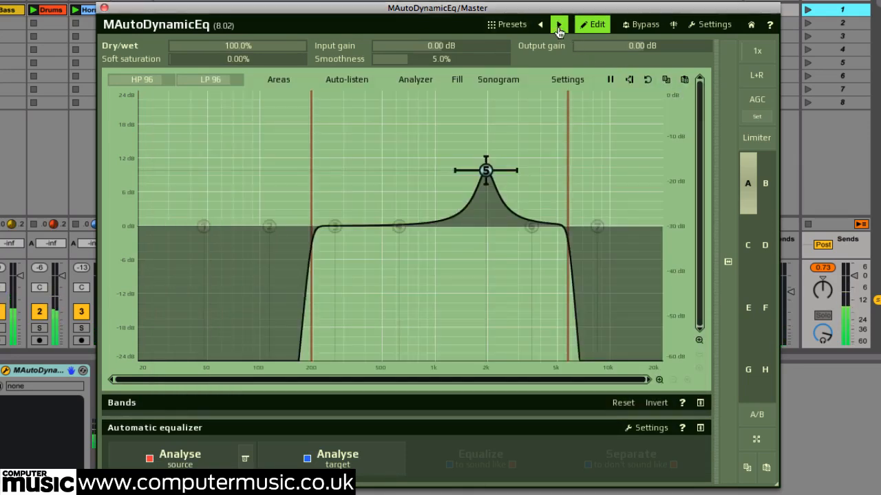
pyautogui.click(557, 24)
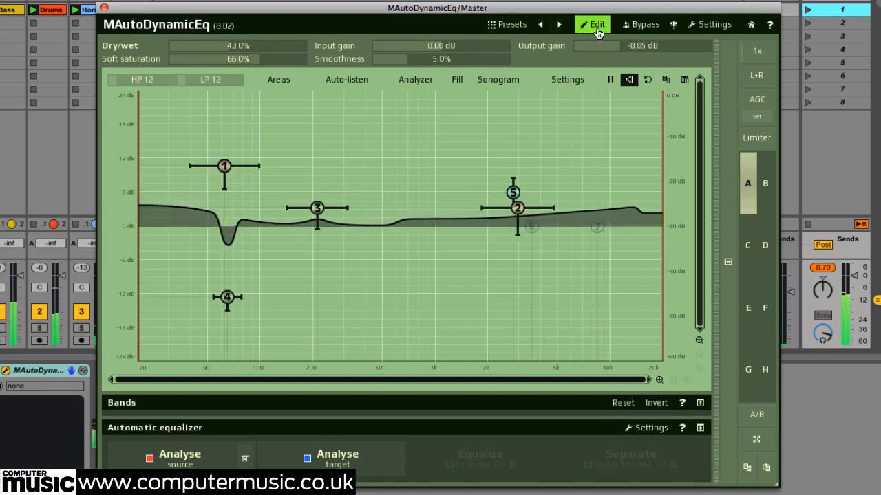
pyautogui.click(595, 24)
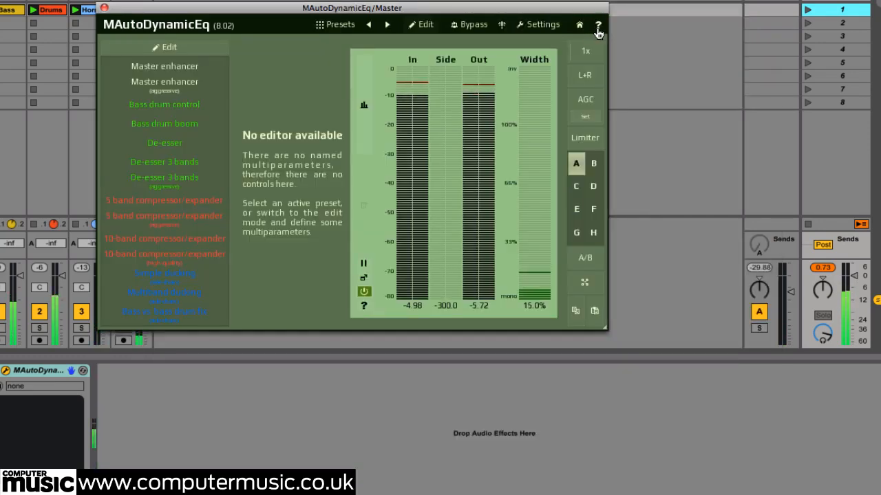
pyautogui.click(418, 24)
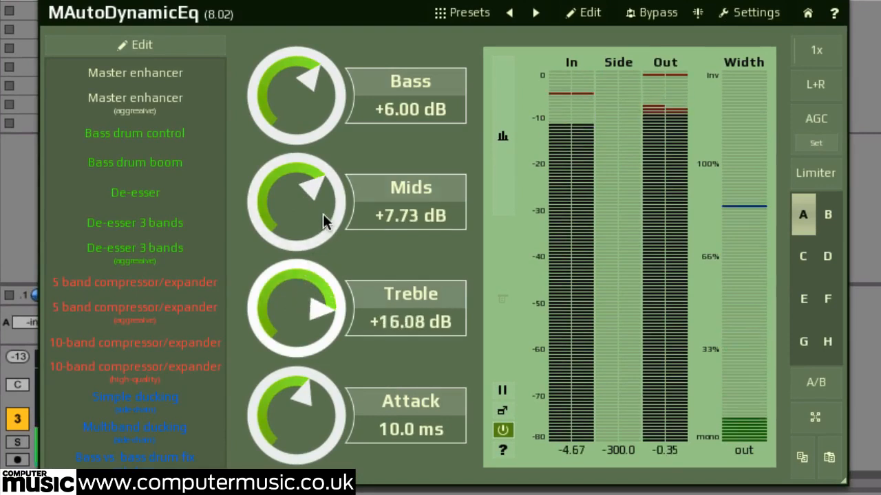
pyautogui.moveTo(296, 310); pyautogui.dragTo(320, 330)
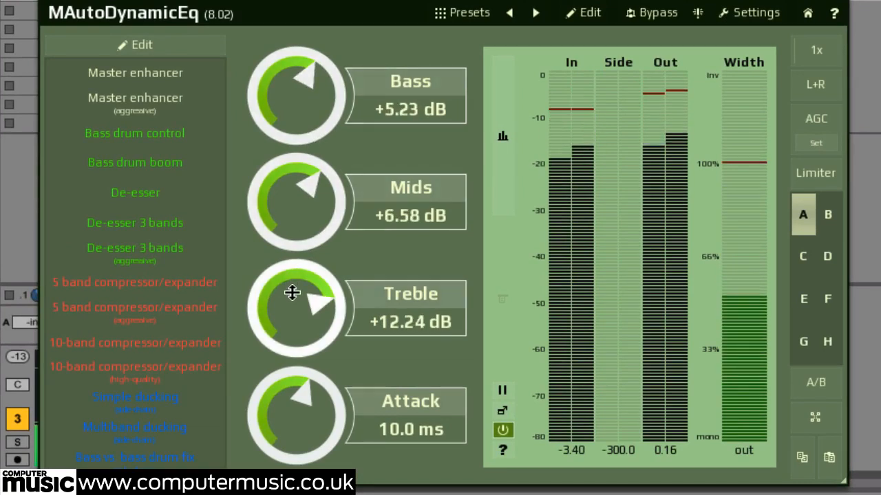
pyautogui.moveTo(294, 405); pyautogui.dragTo(295, 427)
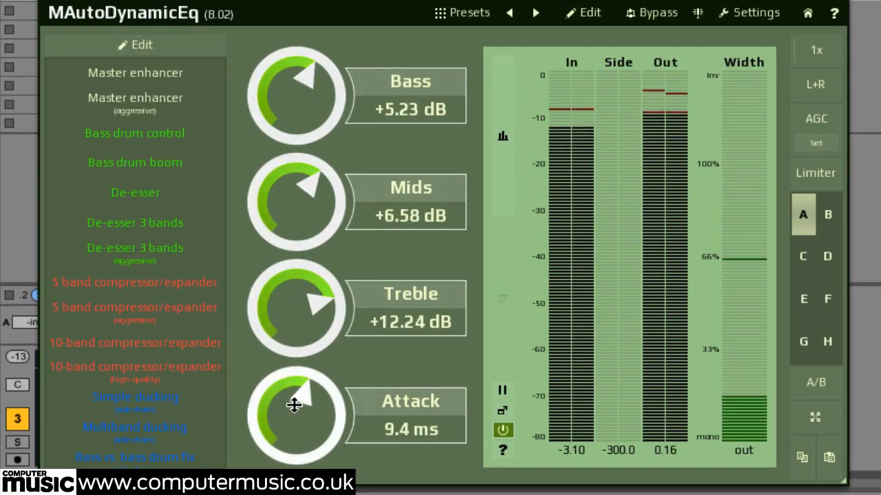
pyautogui.click(656, 12)
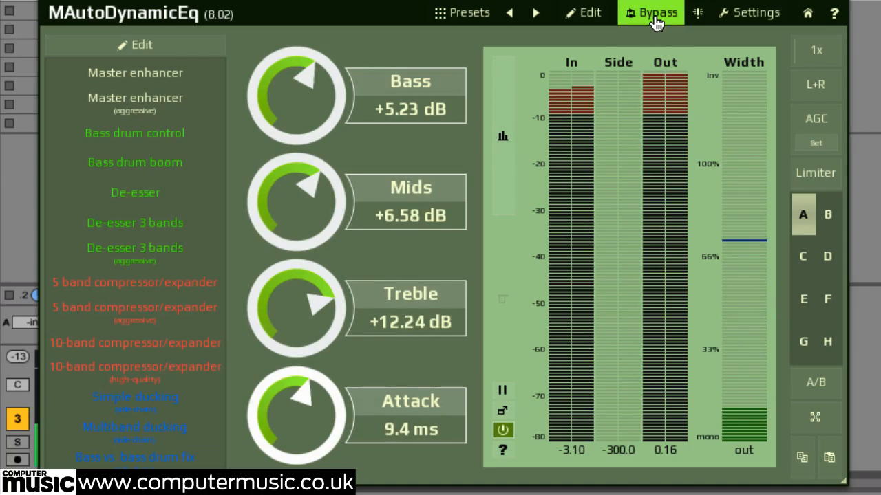
pyautogui.click(655, 12)
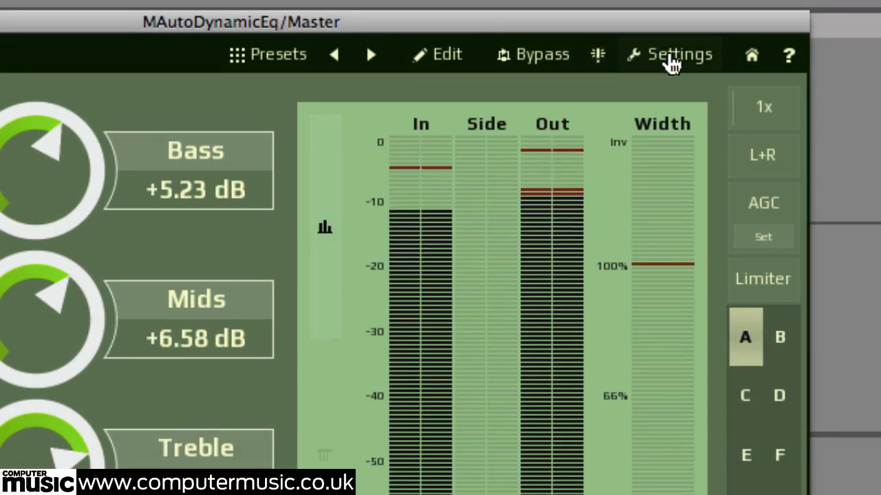
# Review the MIDI Controllers, Notes and Preset switch trigger tabs in Settings
pyautogui.click(677, 54)
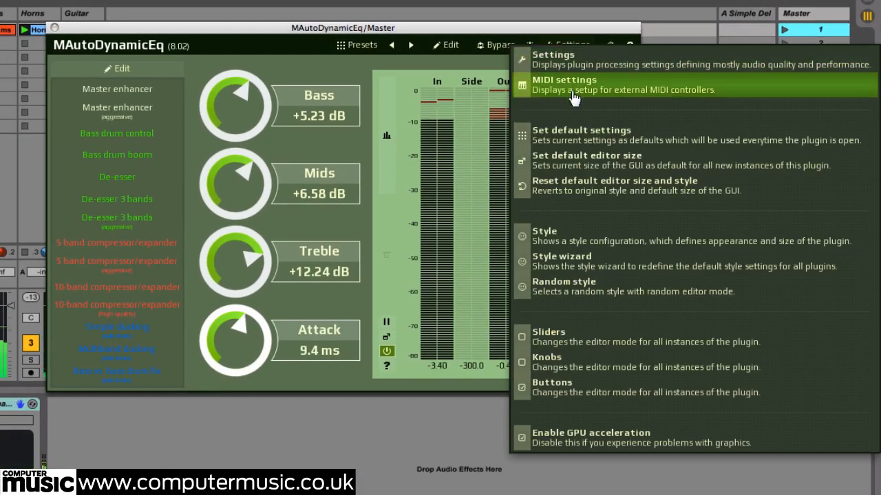
pyautogui.click(569, 80)
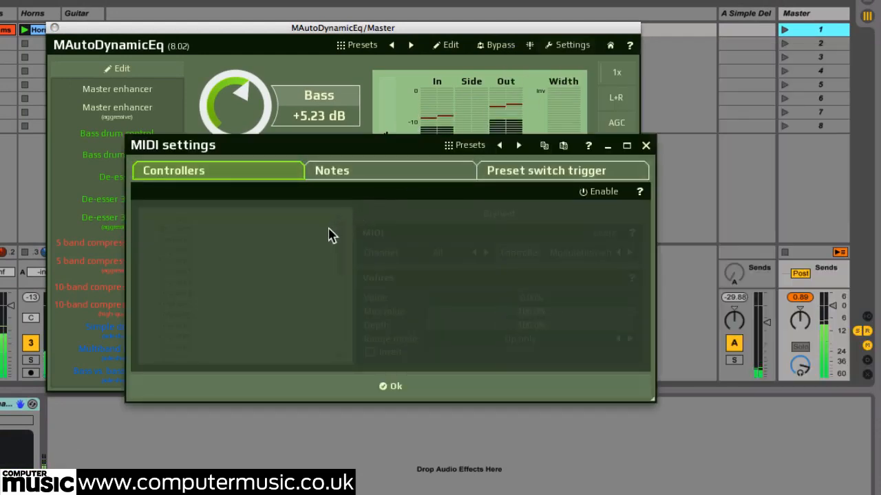
pyautogui.click(332, 170)
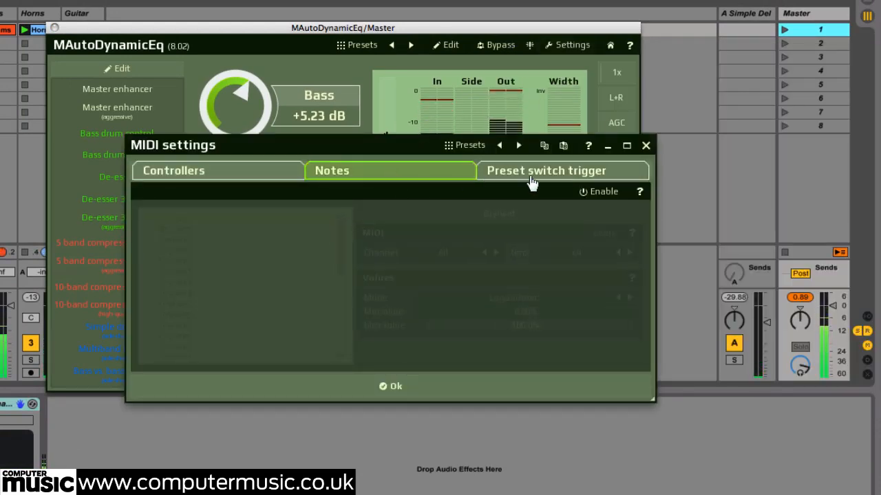
pyautogui.click(546, 171)
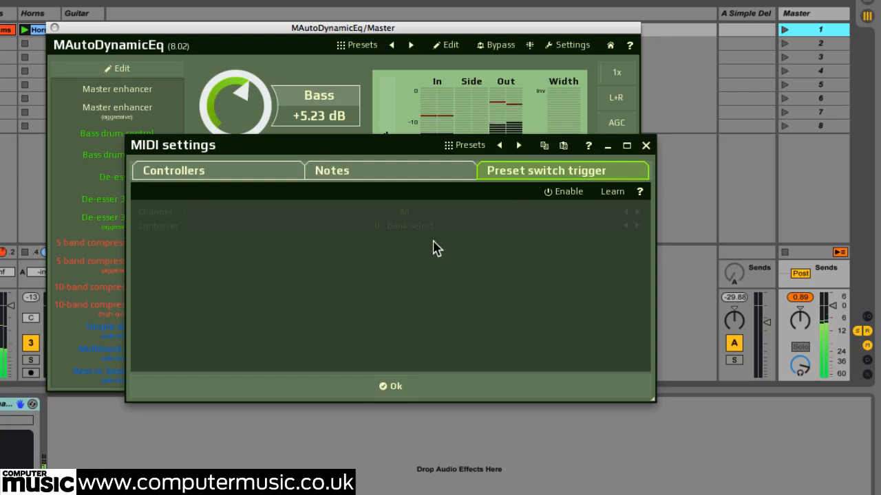
pyautogui.moveTo(645, 145)
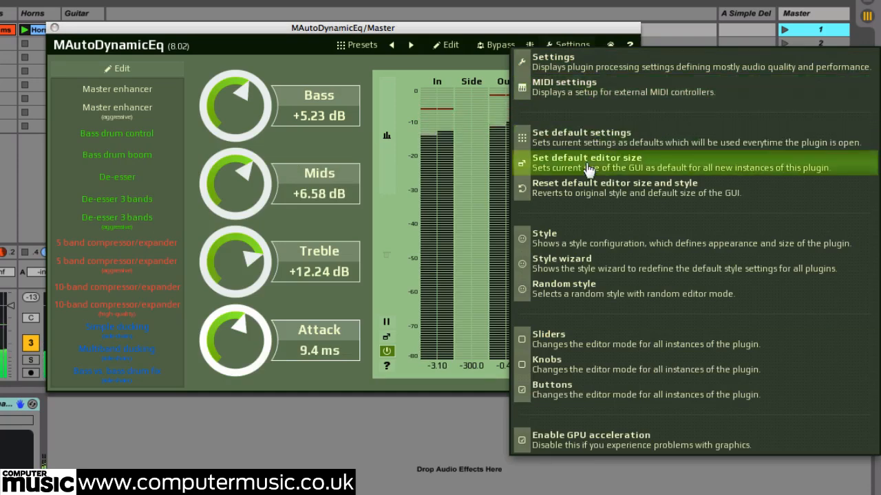
pyautogui.moveTo(561, 240)
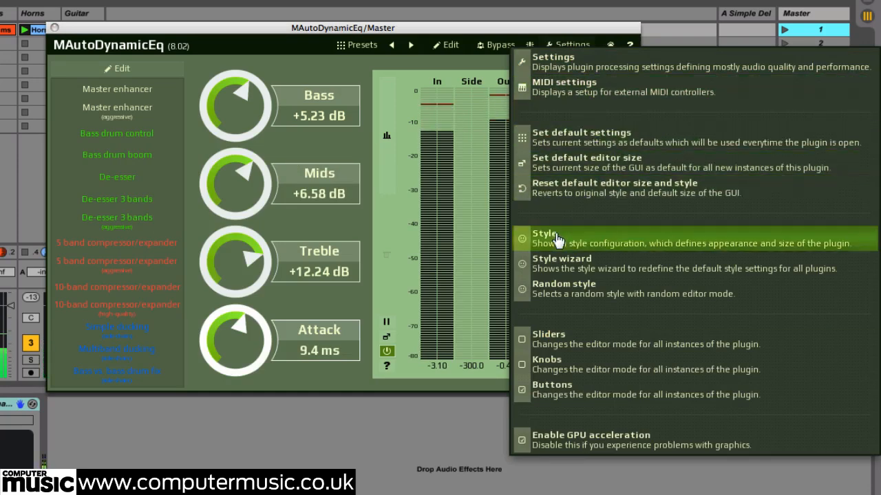
# Preview the Momentum style, then apply the Vintage style and close the Style window
pyautogui.click(543, 233)
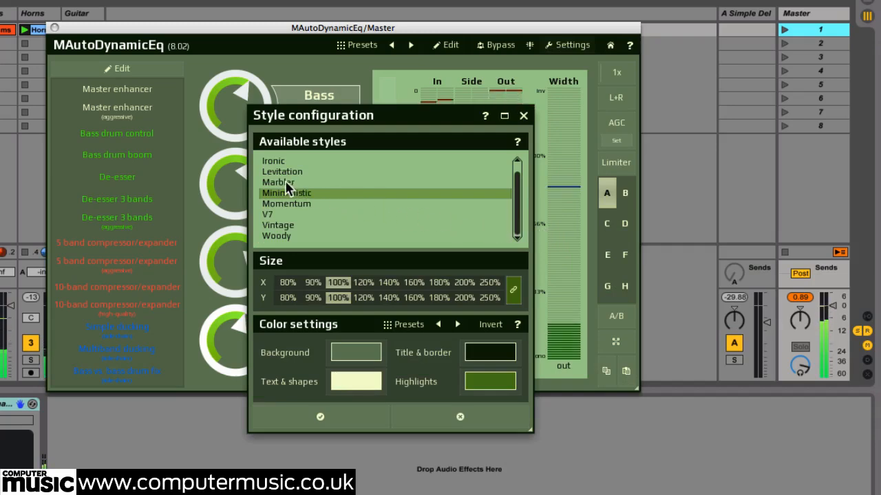
pyautogui.click(283, 176)
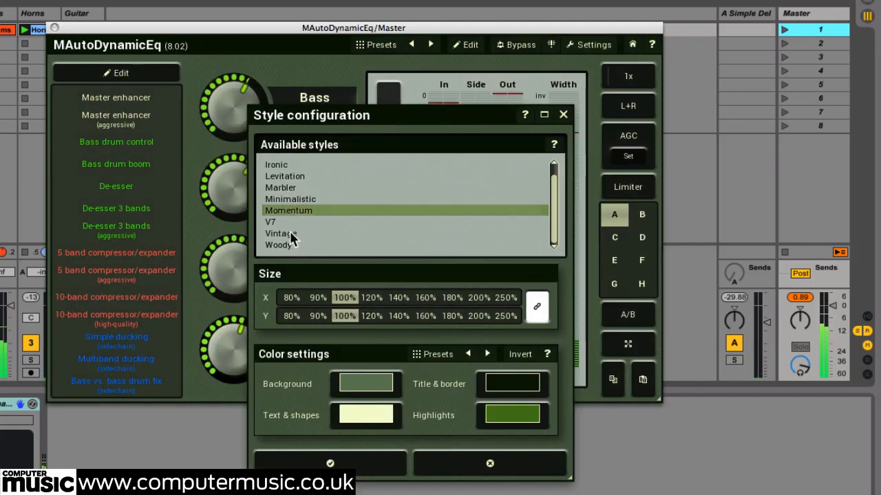
pyautogui.click(285, 233)
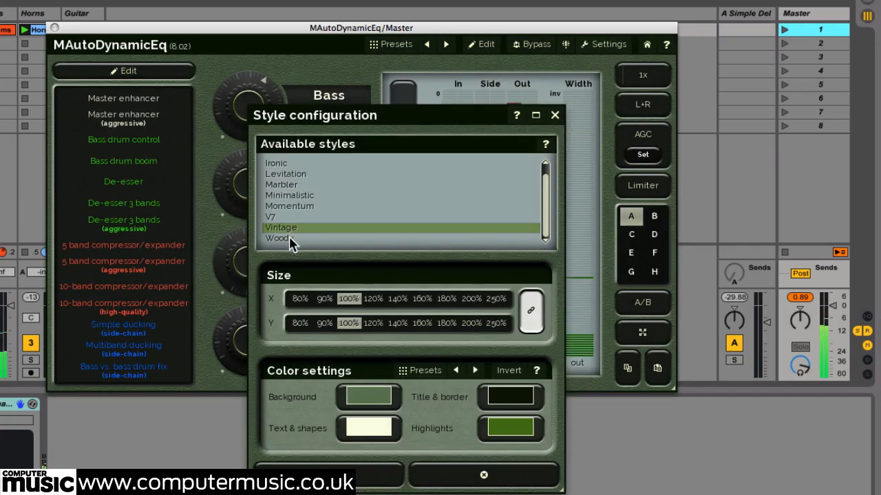
pyautogui.click(283, 238)
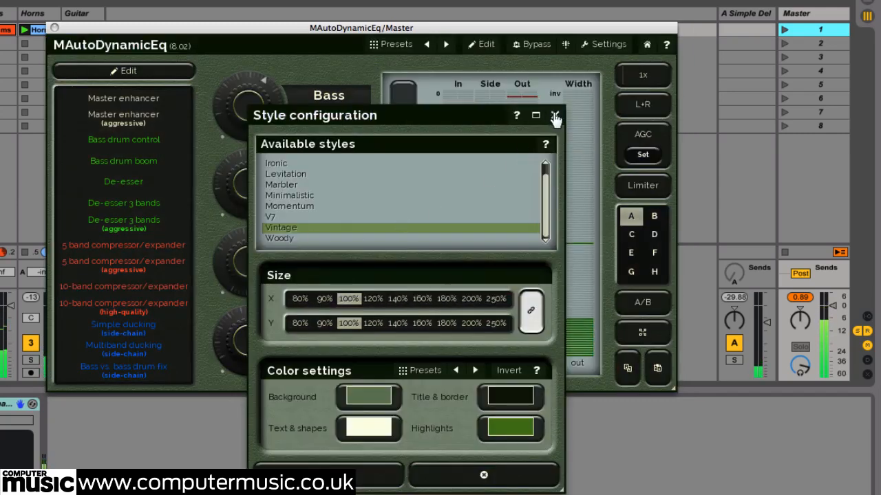
pyautogui.click(600, 44)
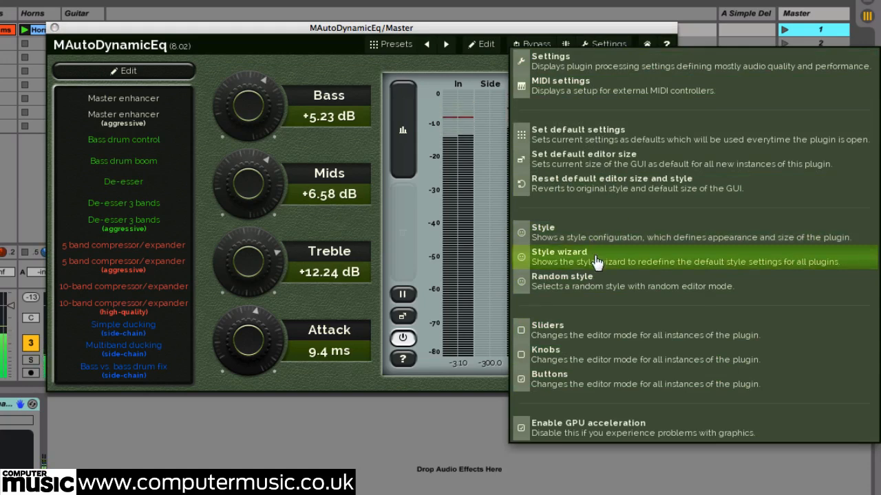
pyautogui.moveTo(614, 365)
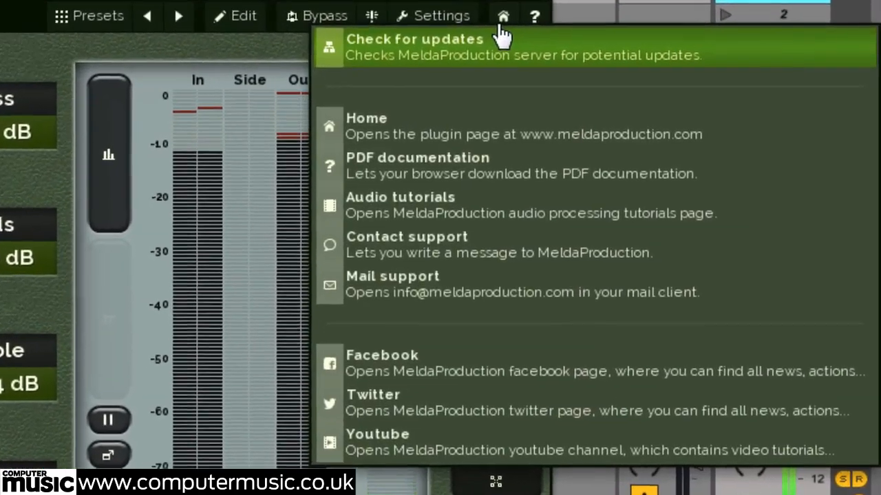
pyautogui.moveTo(536, 227)
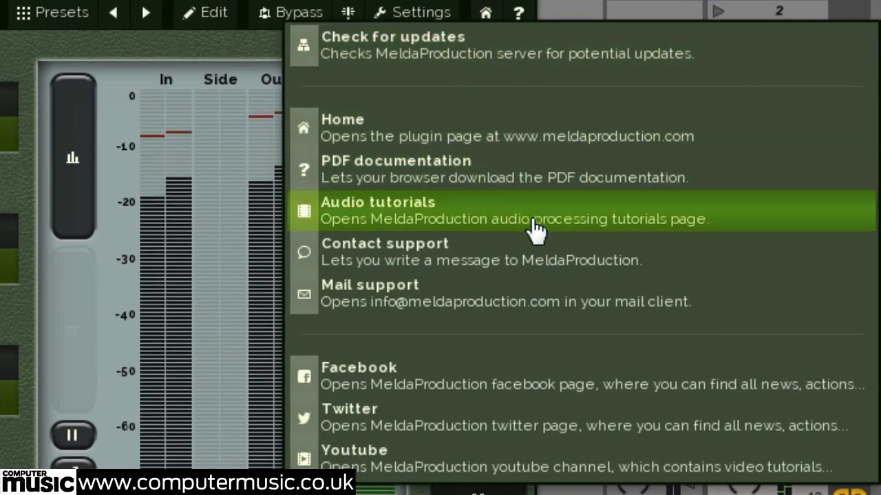
pyautogui.moveTo(540, 392)
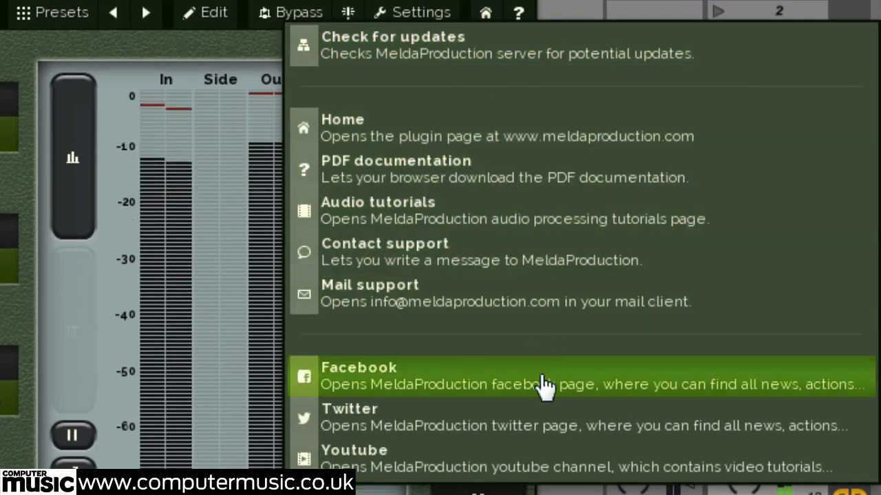
pyautogui.moveTo(533, 420)
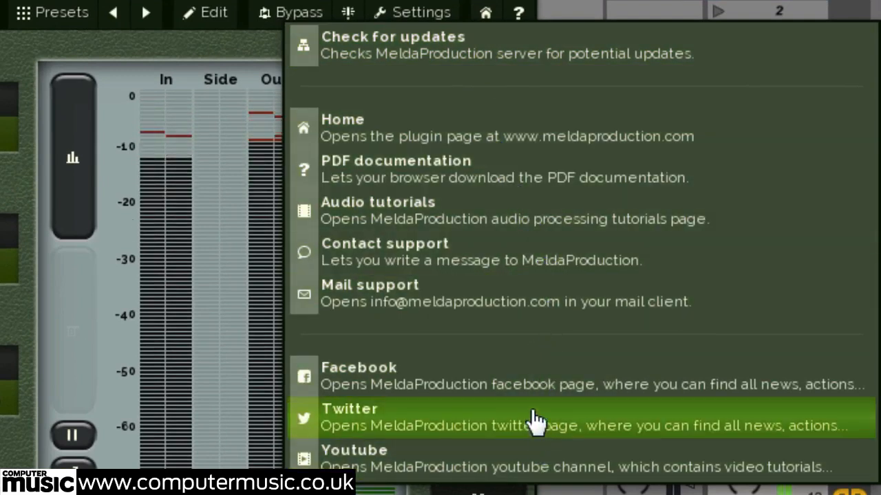
pyautogui.moveTo(487, 22)
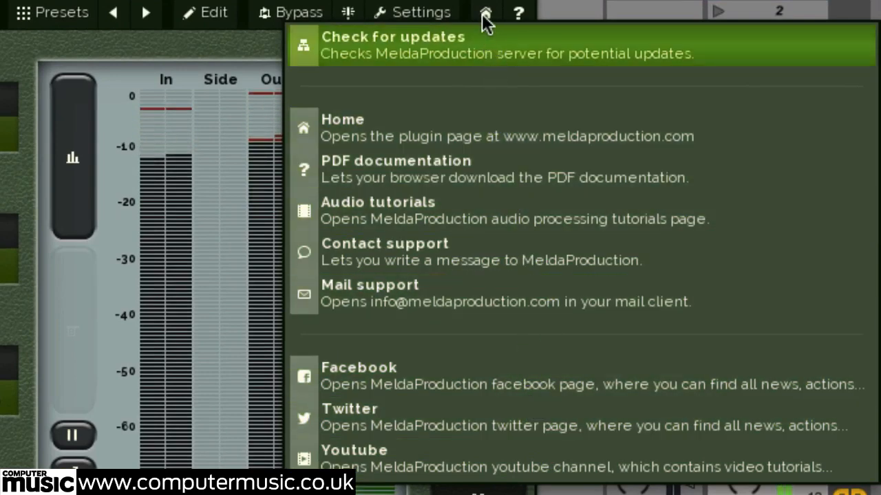
pyautogui.click(483, 15)
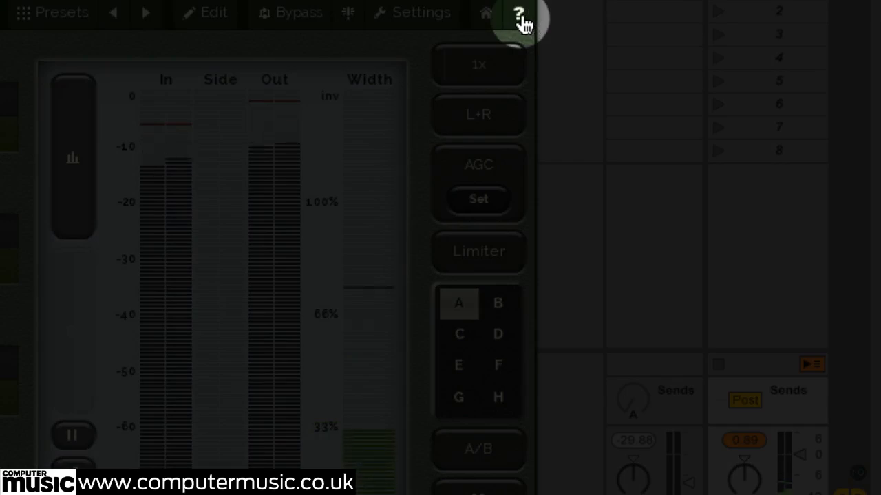
# Open the ? Information window and scroll through the Overview on dynamic gain and measurement
pyautogui.click(520, 12)
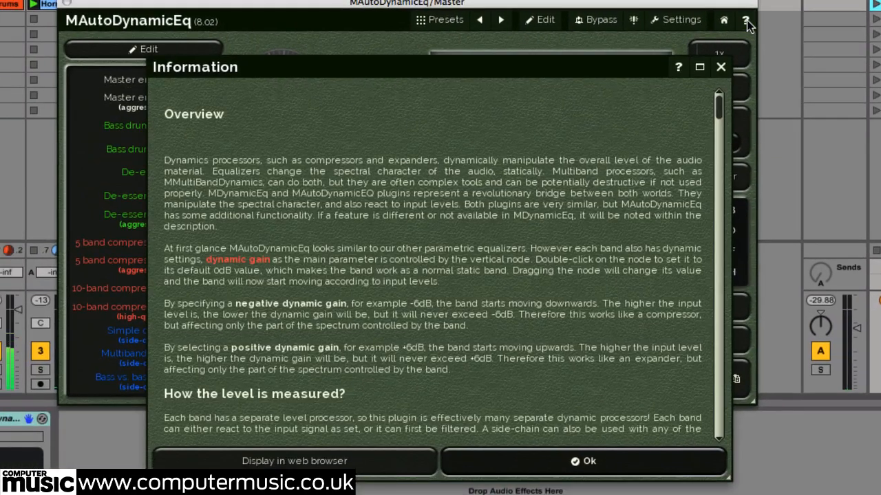
pyautogui.scroll(-3)
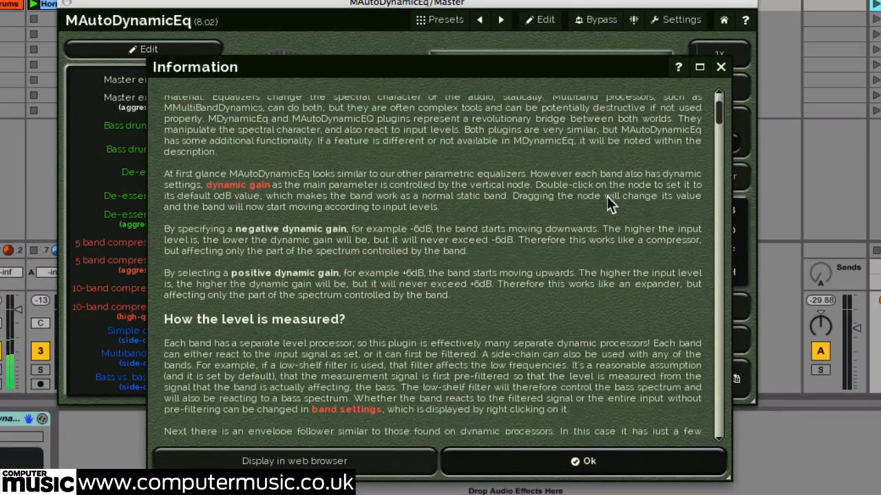
pyautogui.scroll(-3)
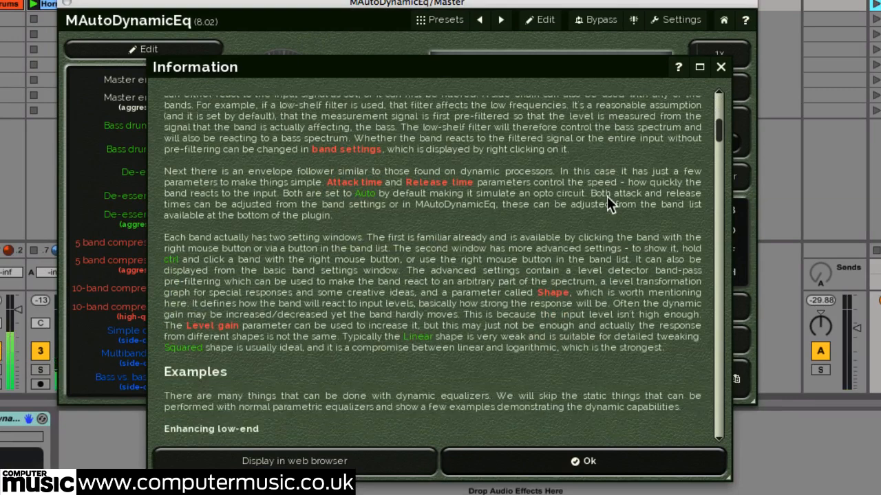
pyautogui.scroll(-3)
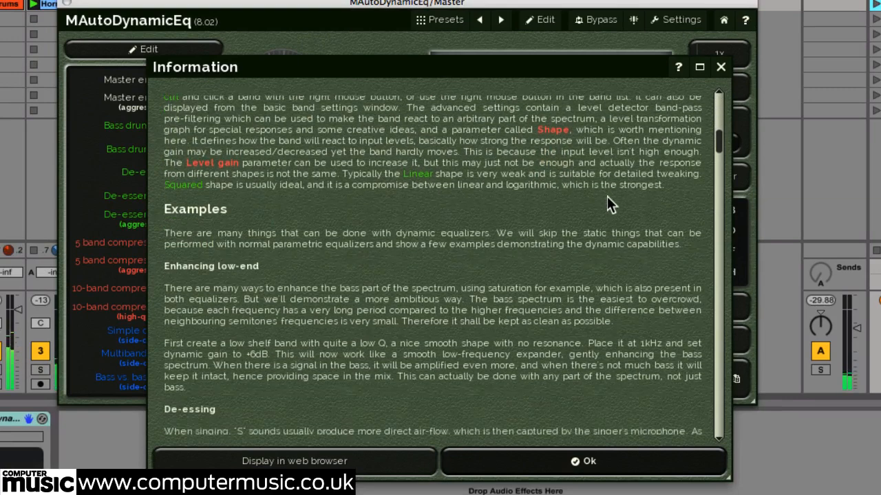
pyautogui.scroll(-3)
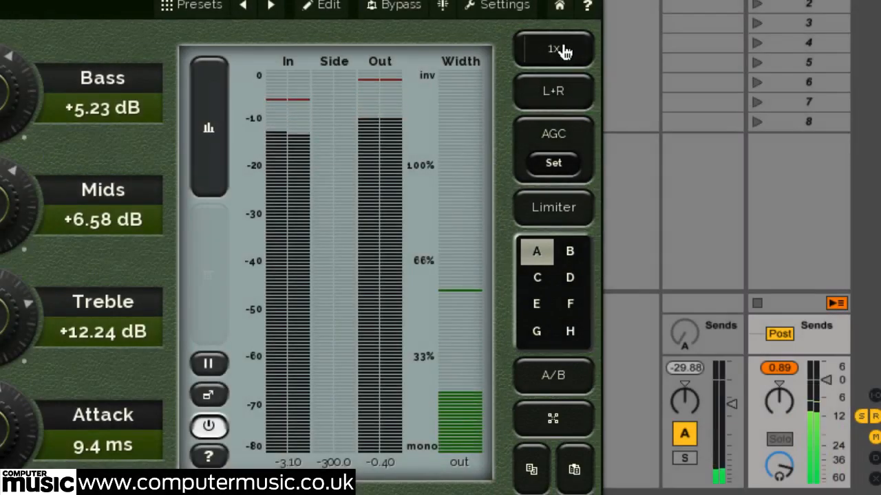
pyautogui.click(553, 51)
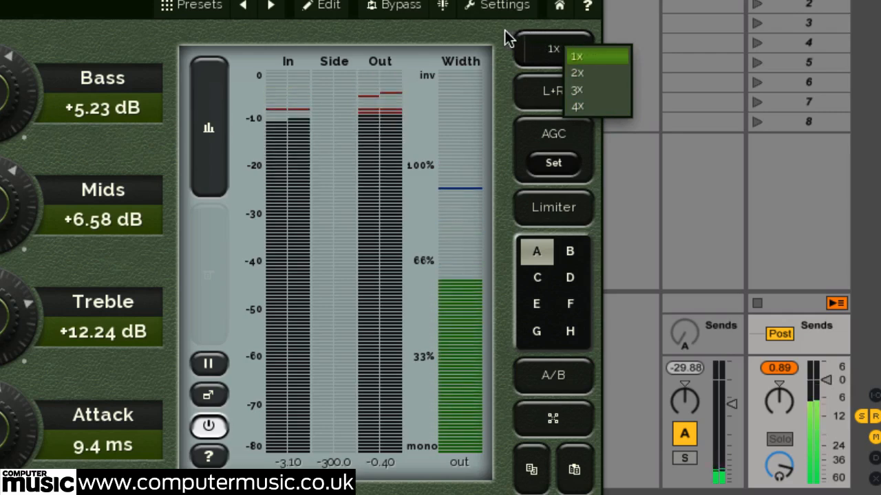
pyautogui.click(577, 56)
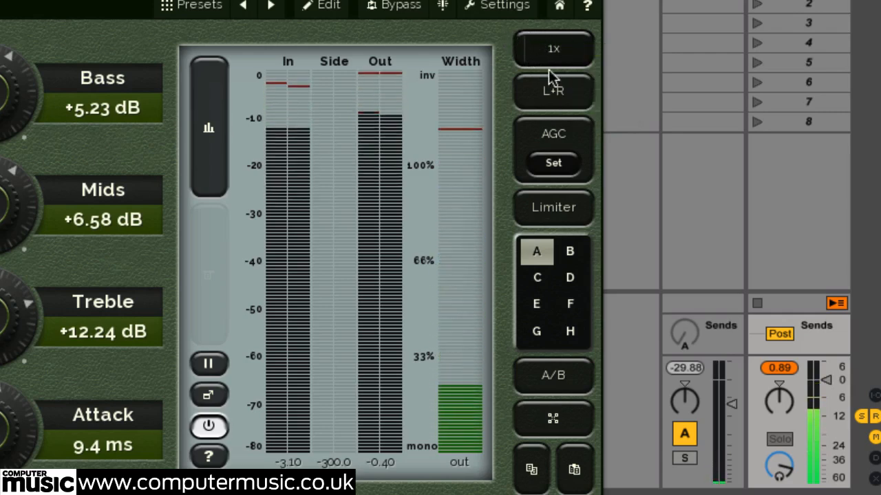
pyautogui.click(552, 90)
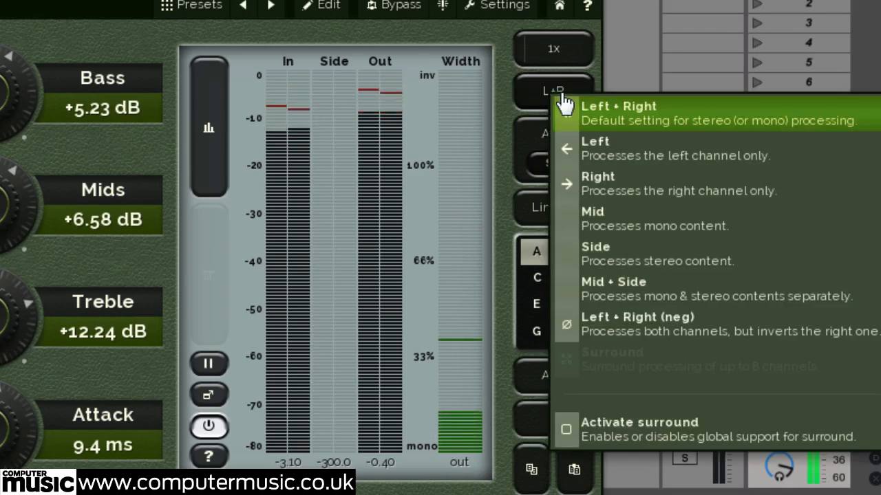
pyautogui.moveTo(657, 157)
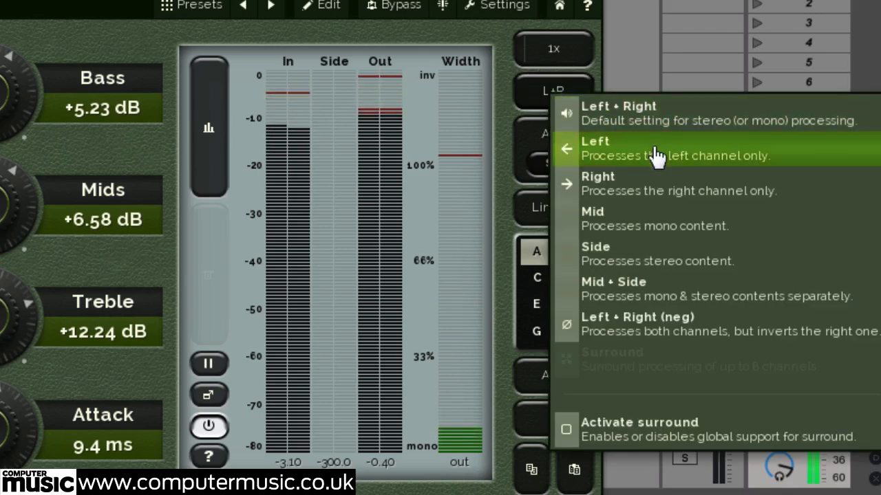
pyautogui.moveTo(653, 188)
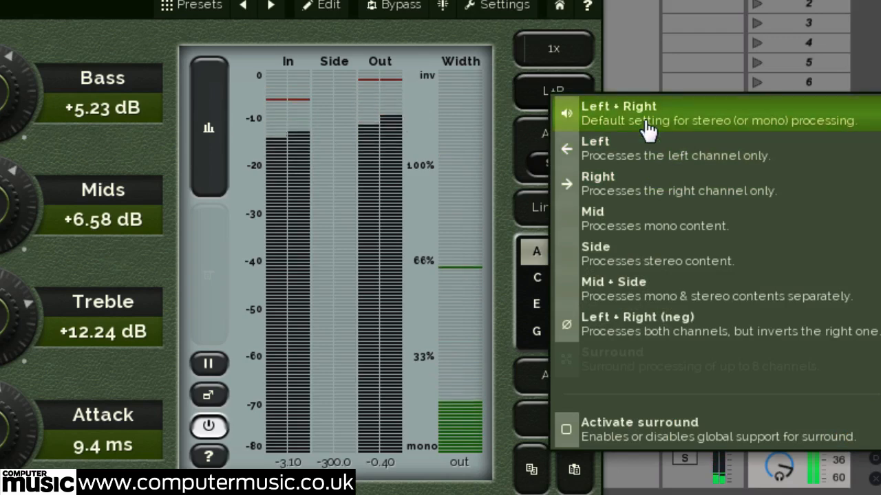
pyautogui.moveTo(644, 183)
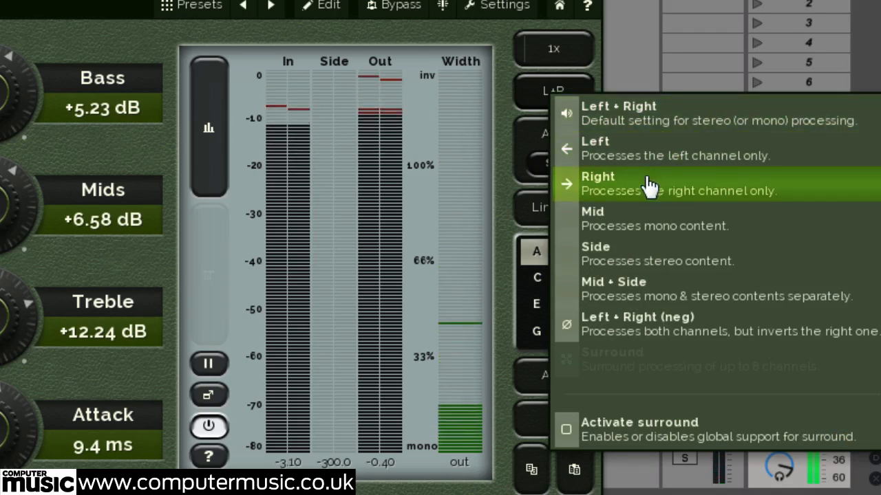
pyautogui.moveTo(770, 234)
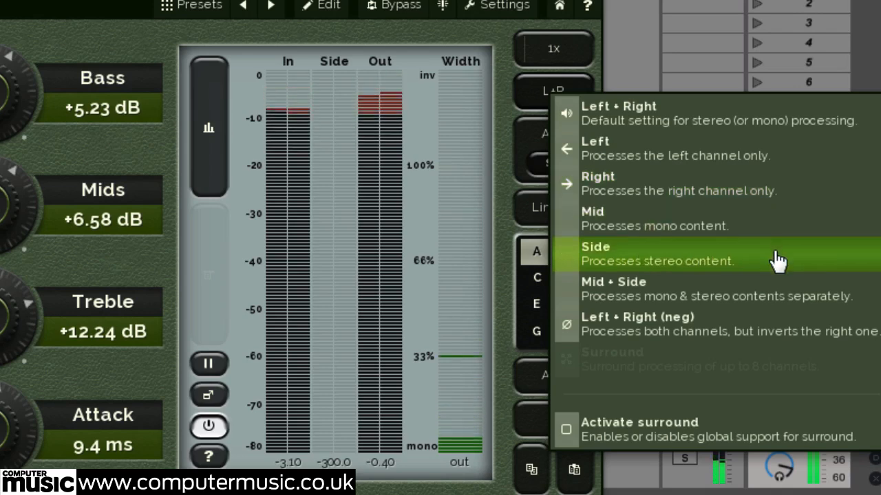
pyautogui.moveTo(774, 234)
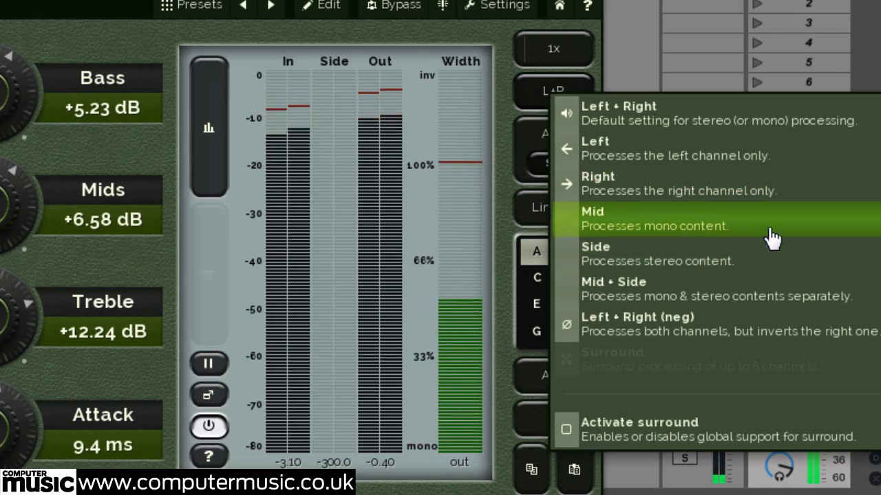
pyautogui.moveTo(775, 300)
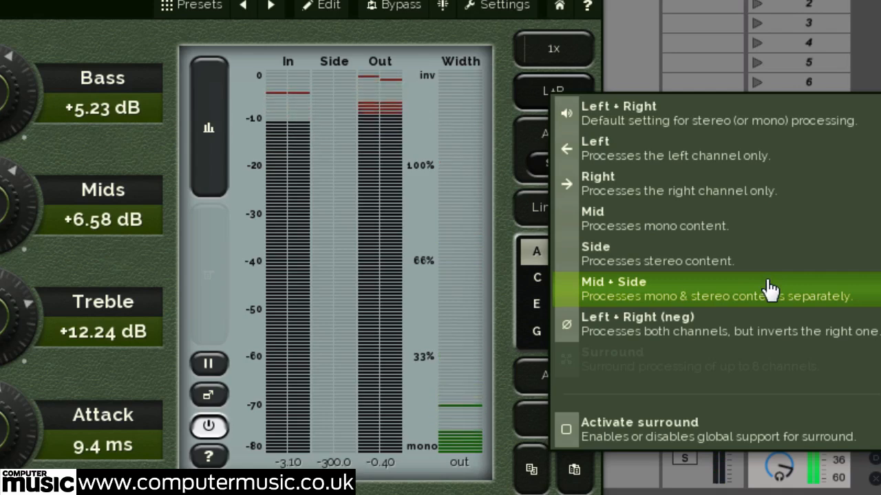
pyautogui.moveTo(755, 259)
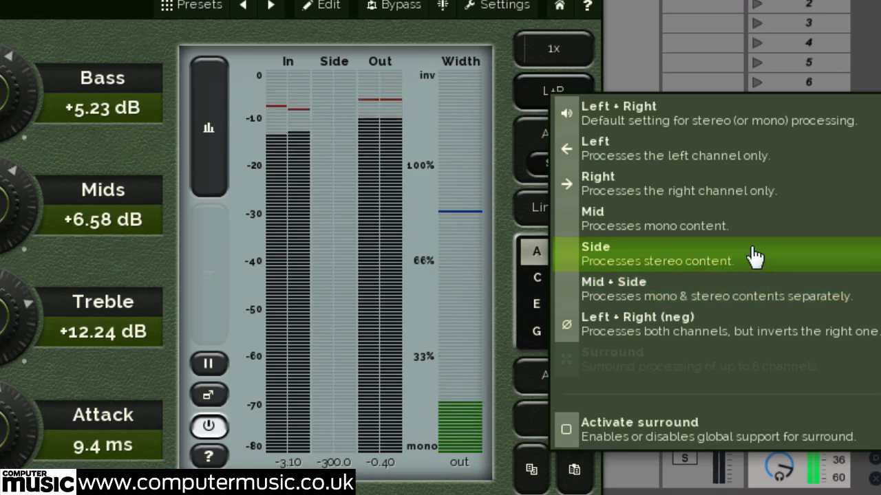
pyautogui.moveTo(747, 220)
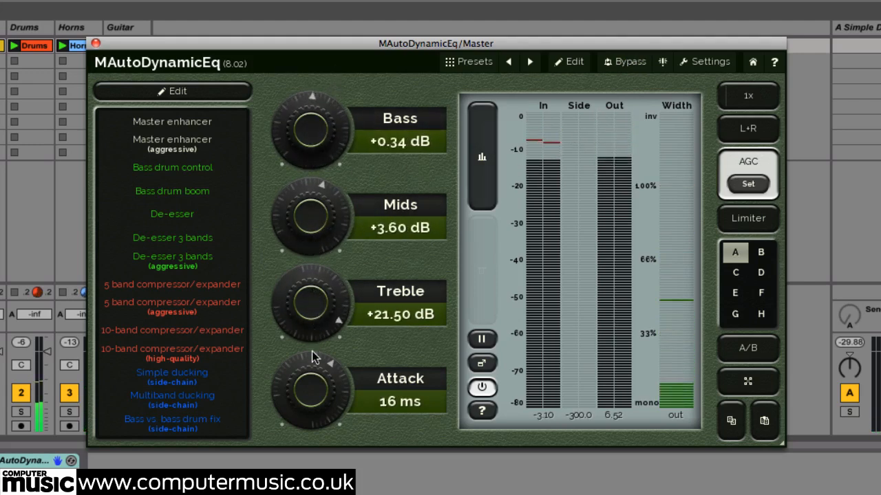
# Keep Left + Right channel mode and press Set under AGC to calibrate gain
pyautogui.click(747, 184)
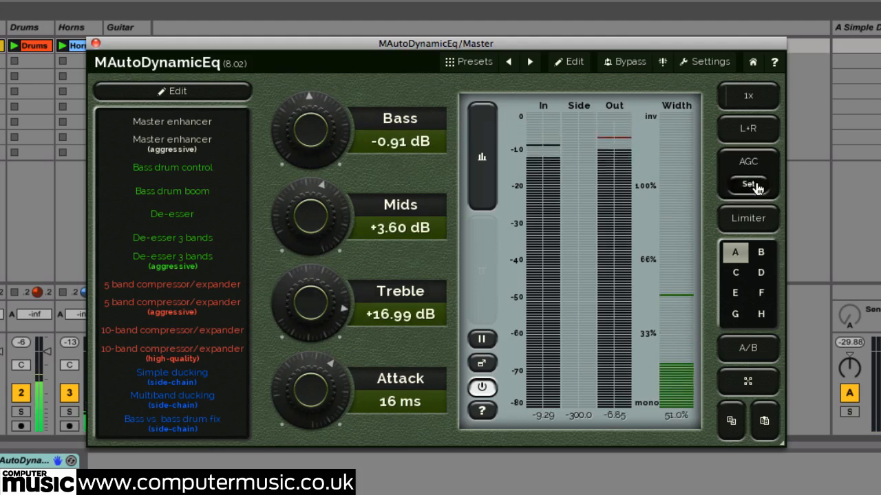
pyautogui.click(747, 183)
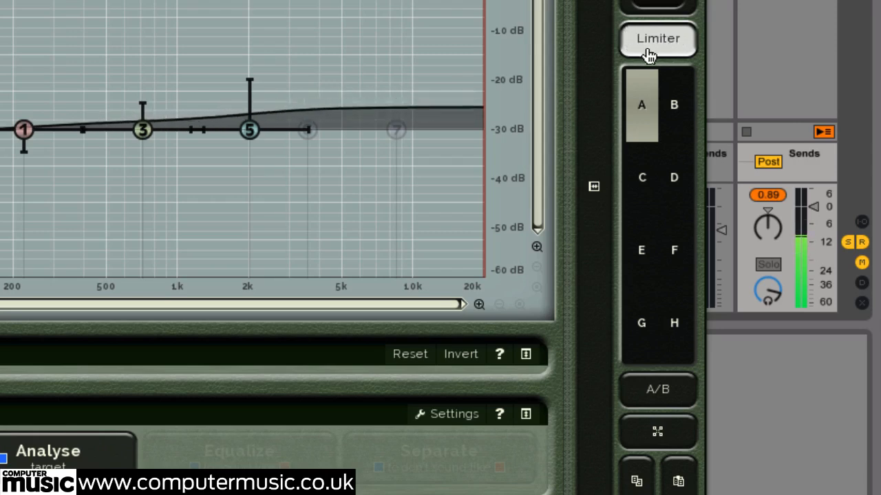
pyautogui.moveTo(694, 68)
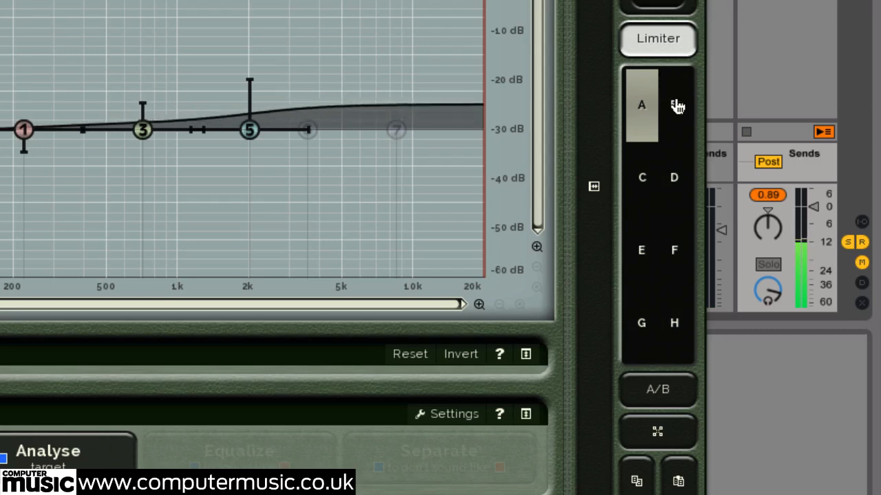
# Widen preset B's band 4 treble boost near 3 kHz, toggling A/B to compare
pyautogui.click(675, 104)
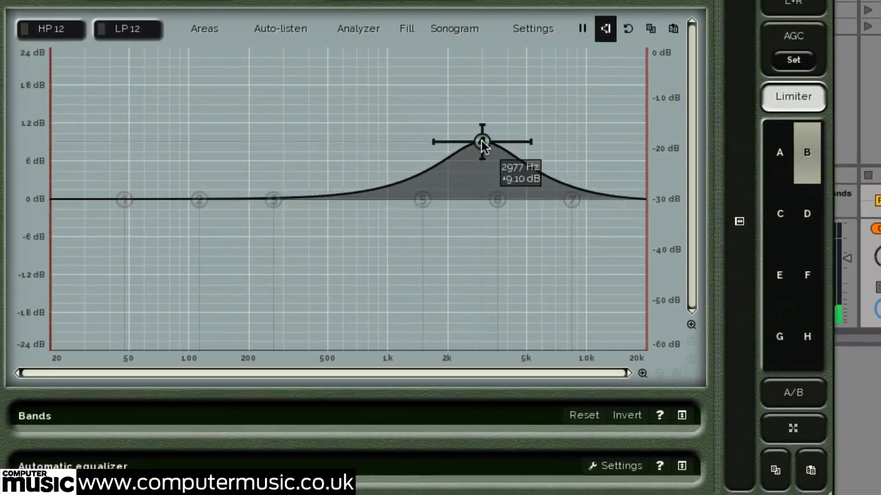
pyautogui.click(778, 152)
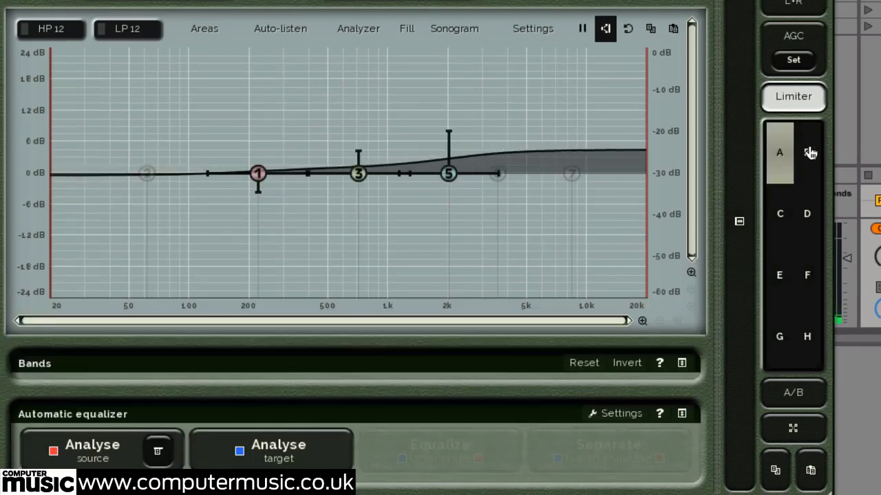
pyautogui.click(806, 153)
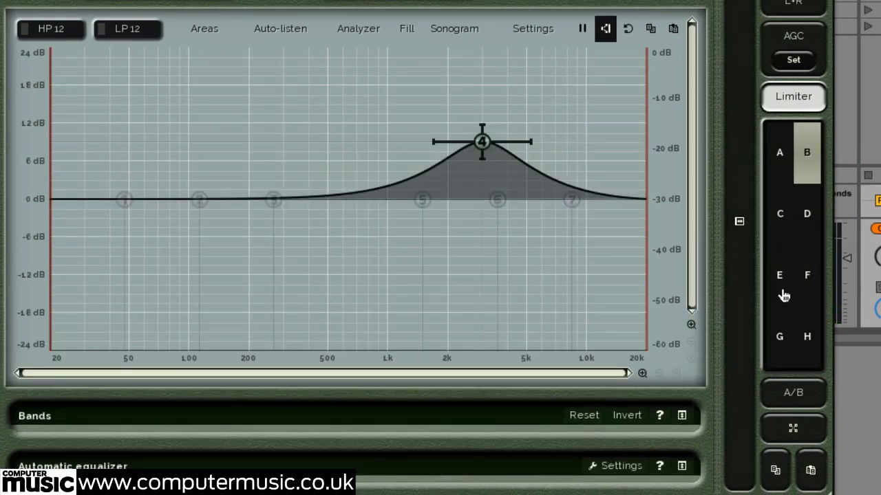
pyautogui.click(777, 153)
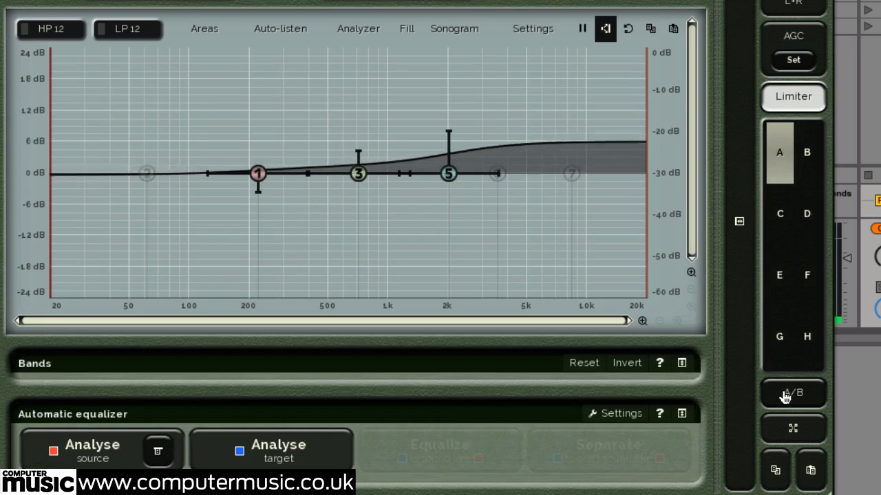
pyautogui.click(806, 152)
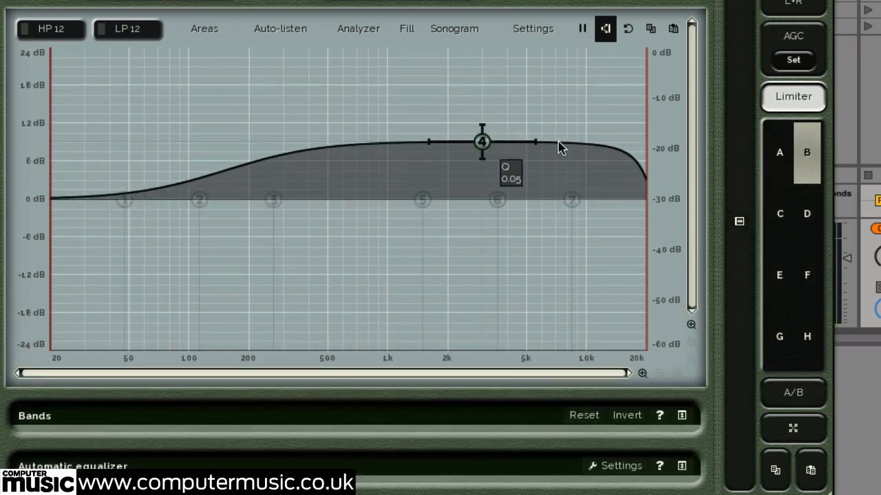
pyautogui.moveTo(482, 142); pyautogui.dragTo(496, 173)
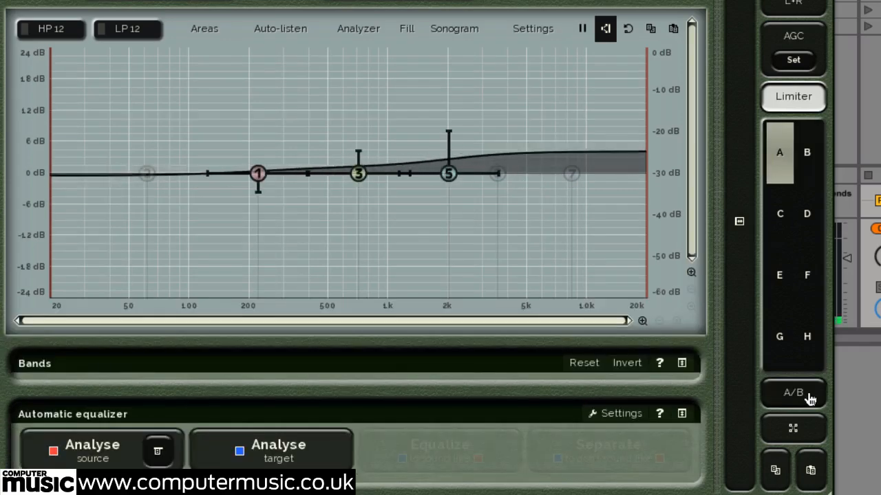
pyautogui.click(805, 152)
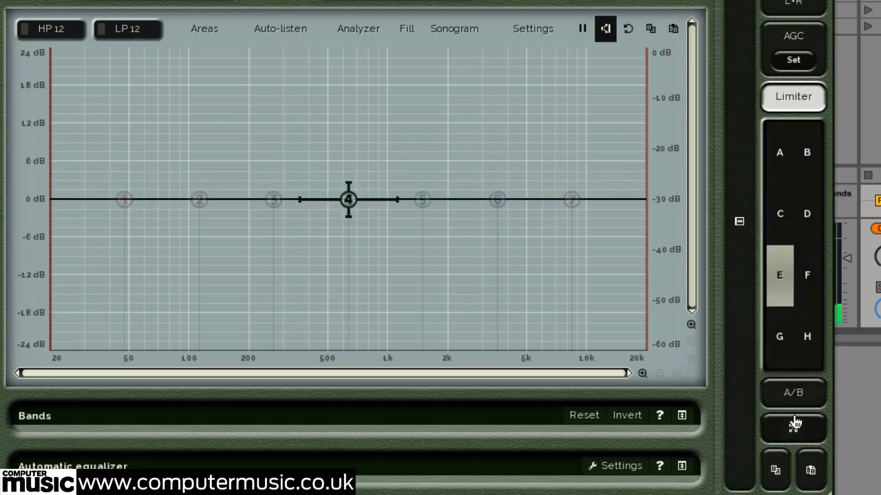
pyautogui.click(793, 429)
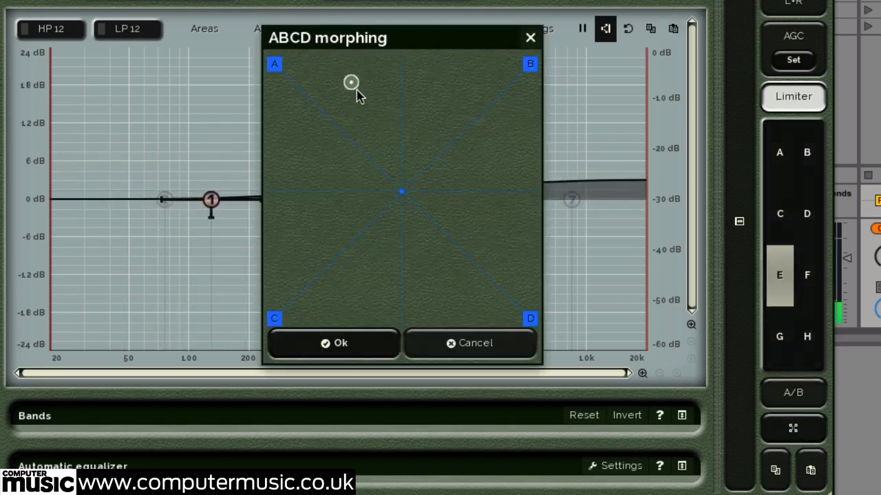
pyautogui.moveTo(350, 83); pyautogui.dragTo(309, 165)
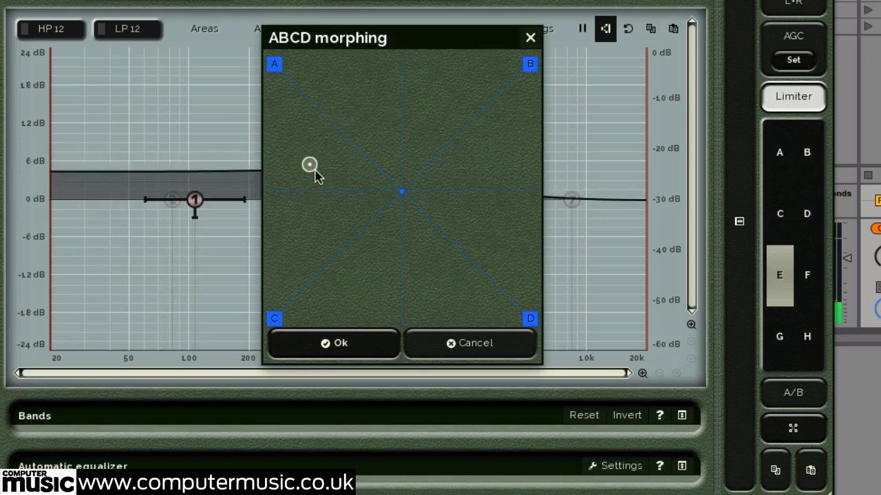
pyautogui.moveTo(309, 165); pyautogui.dragTo(466, 251)
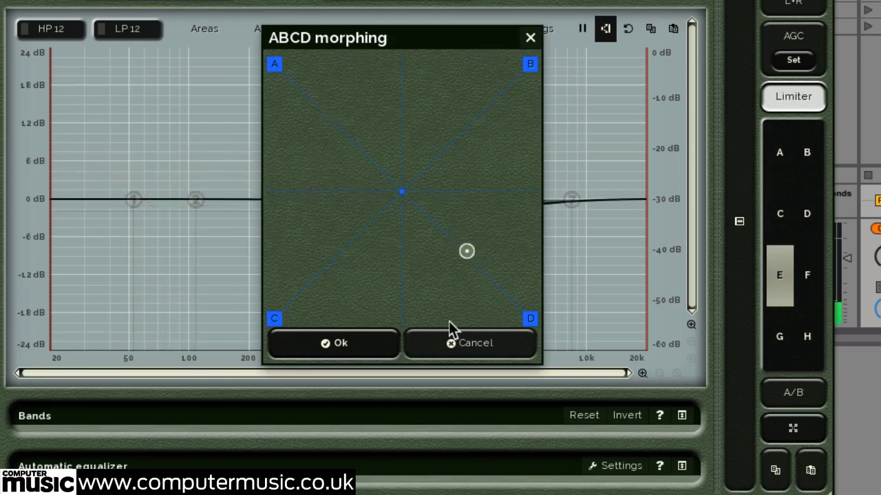
pyautogui.click(472, 343)
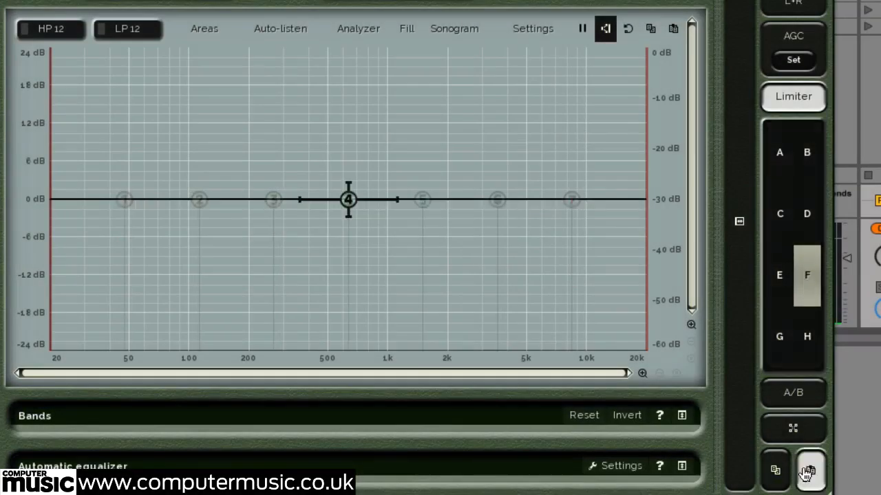
# Drag band 4 to about 2.5 kHz and slightly down for a gentle dip
pyautogui.moveTo(347, 200); pyautogui.dragTo(463, 211)
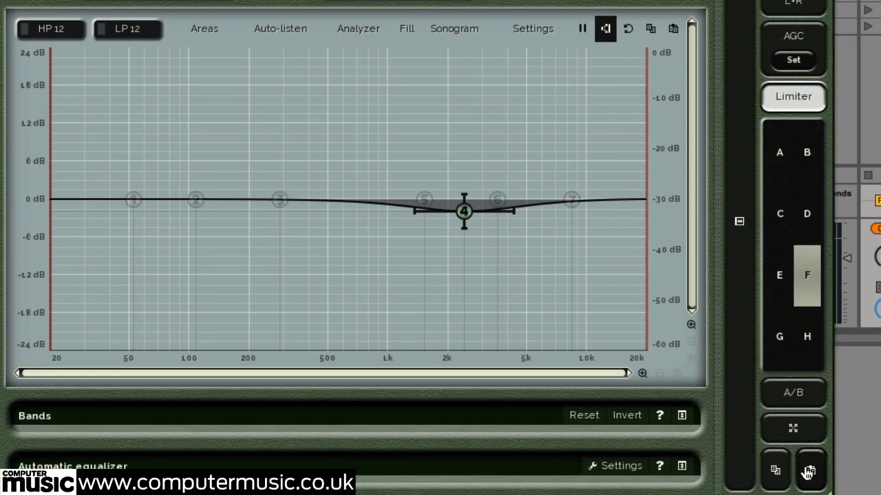
pyautogui.moveTo(463, 211); pyautogui.dragTo(463, 204)
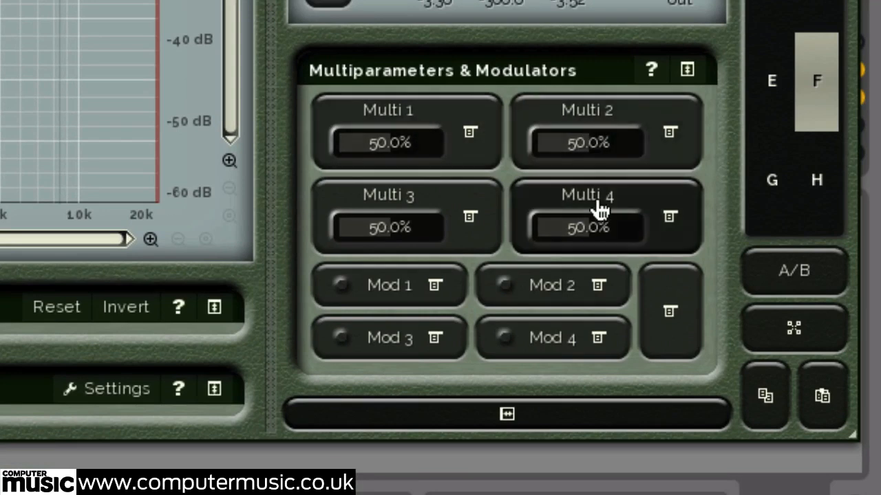
pyautogui.moveTo(469, 177)
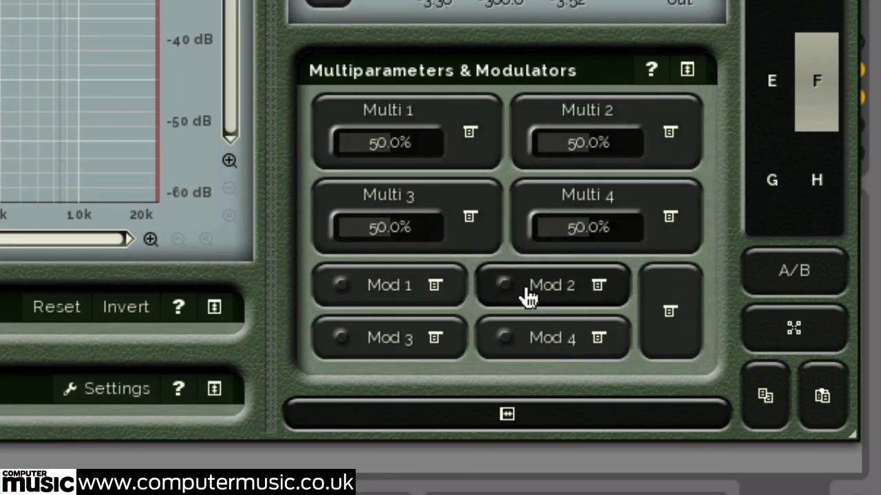
pyautogui.moveTo(481, 148)
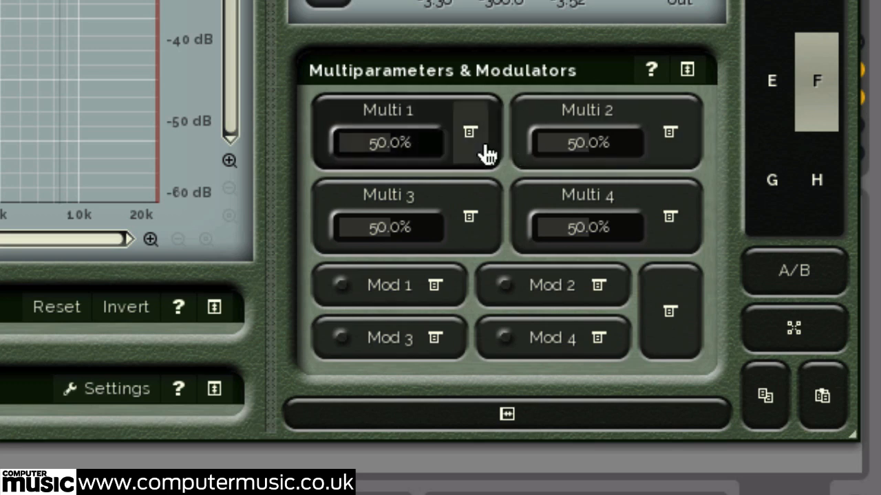
# Open Multi 1's link menu offering Learn and Clear & Learn
pyautogui.click(470, 131)
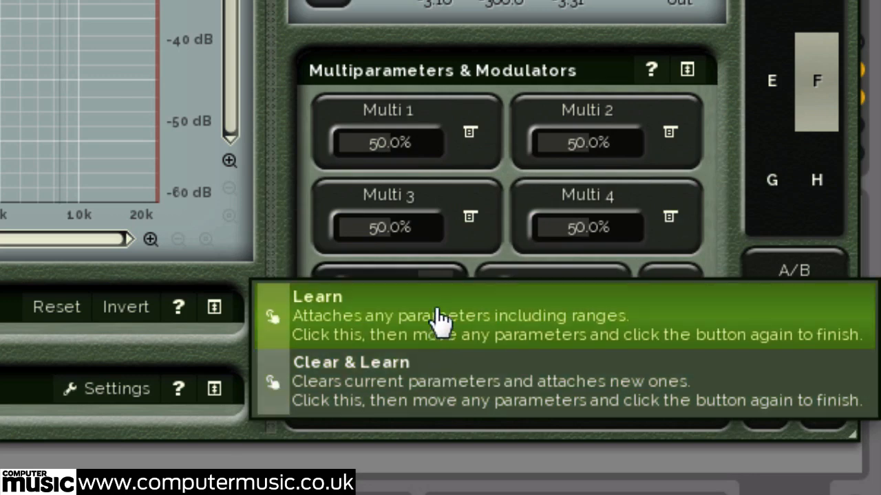
pyautogui.moveTo(442, 270)
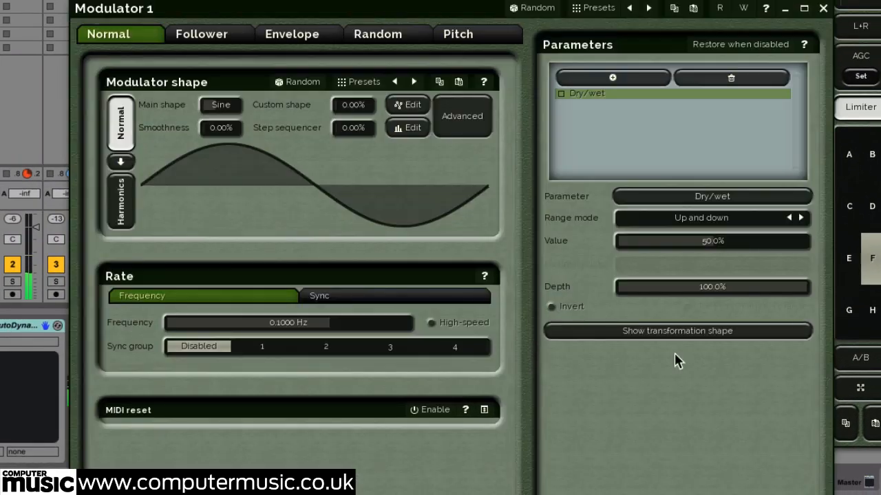
pyautogui.moveTo(534, 76)
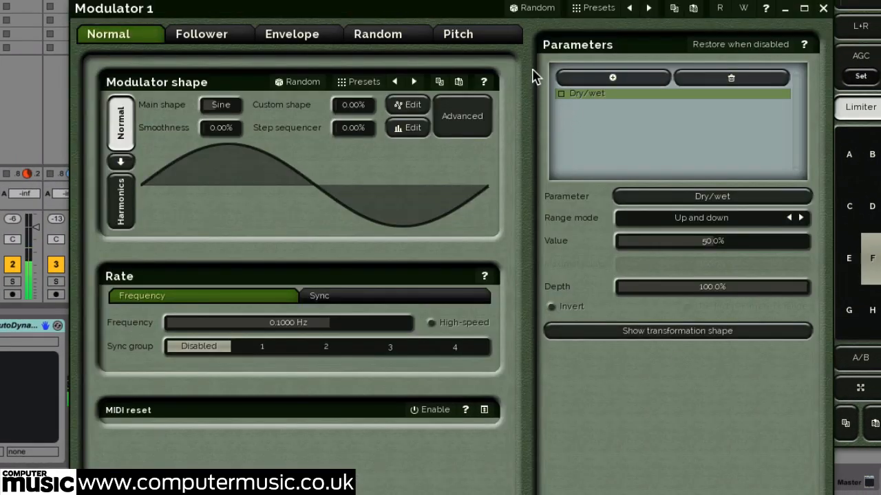